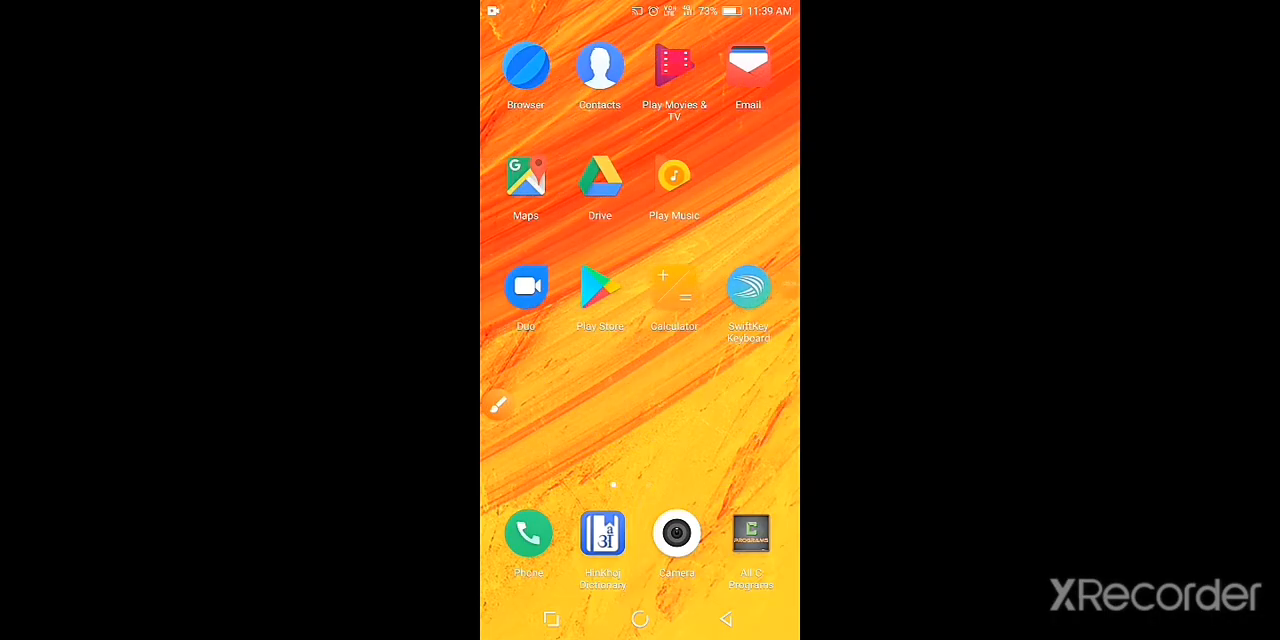
Swipe the Android home screen to find and launch PixelLab.
scroll("left", 3)
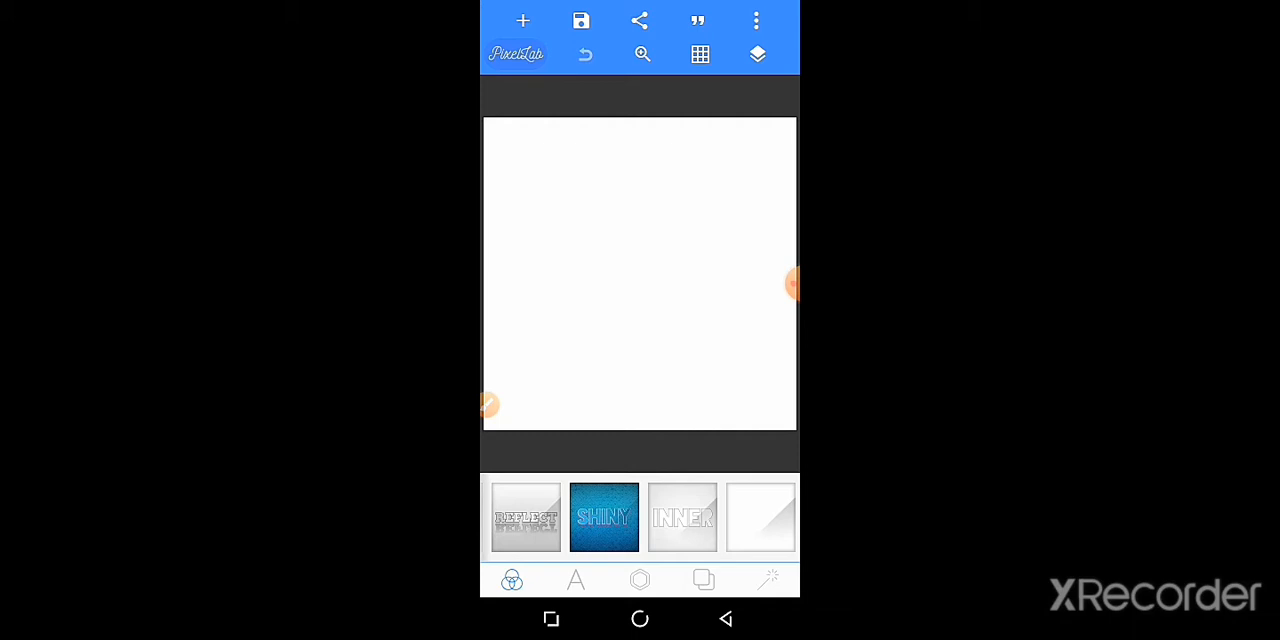
Set the canvas to the Youtube channel banner preset, 2560×1440 at 16:9.
left_click(756, 20)
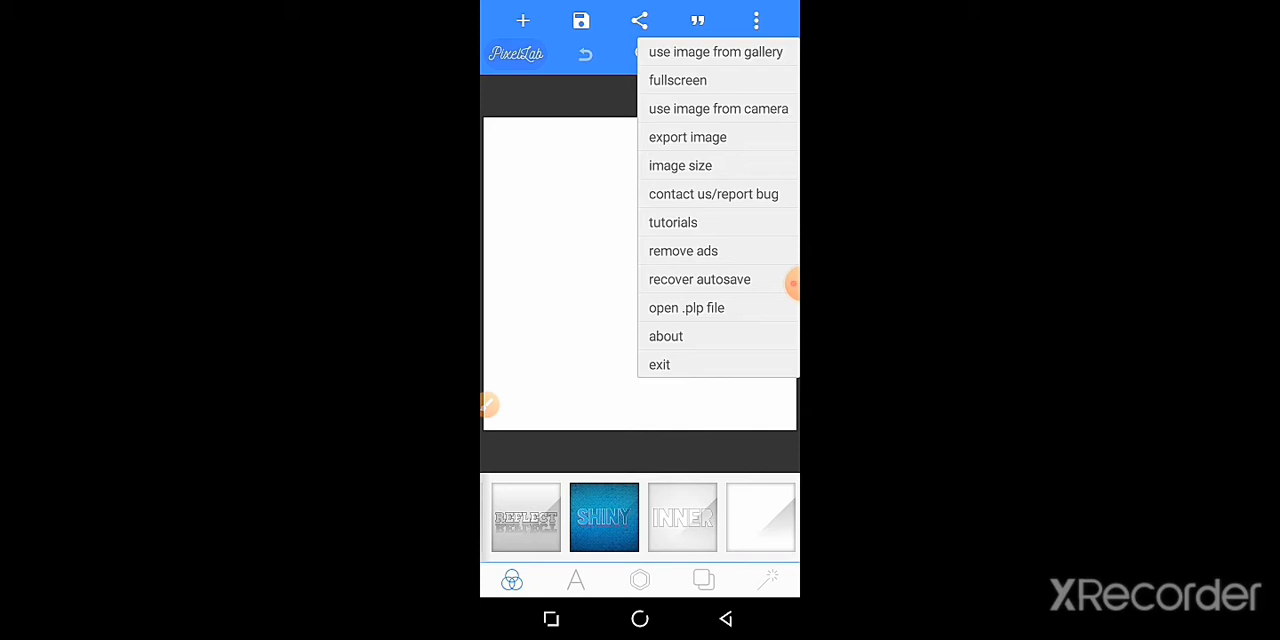
left_click(680, 165)
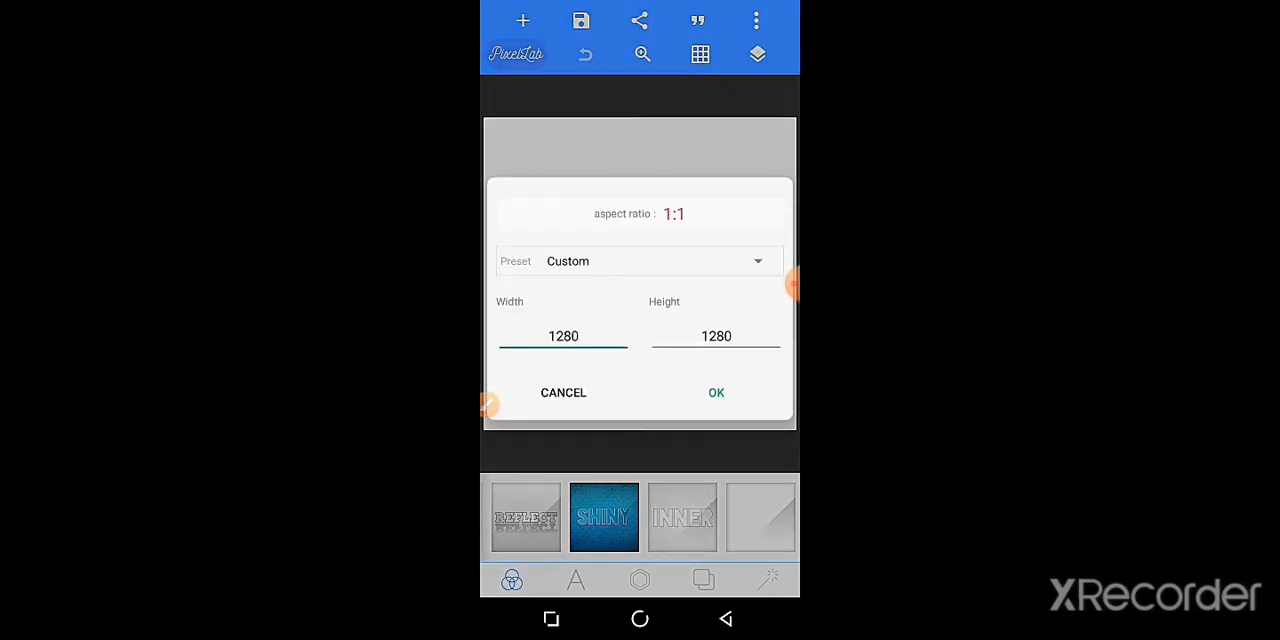
left_click(563, 336)
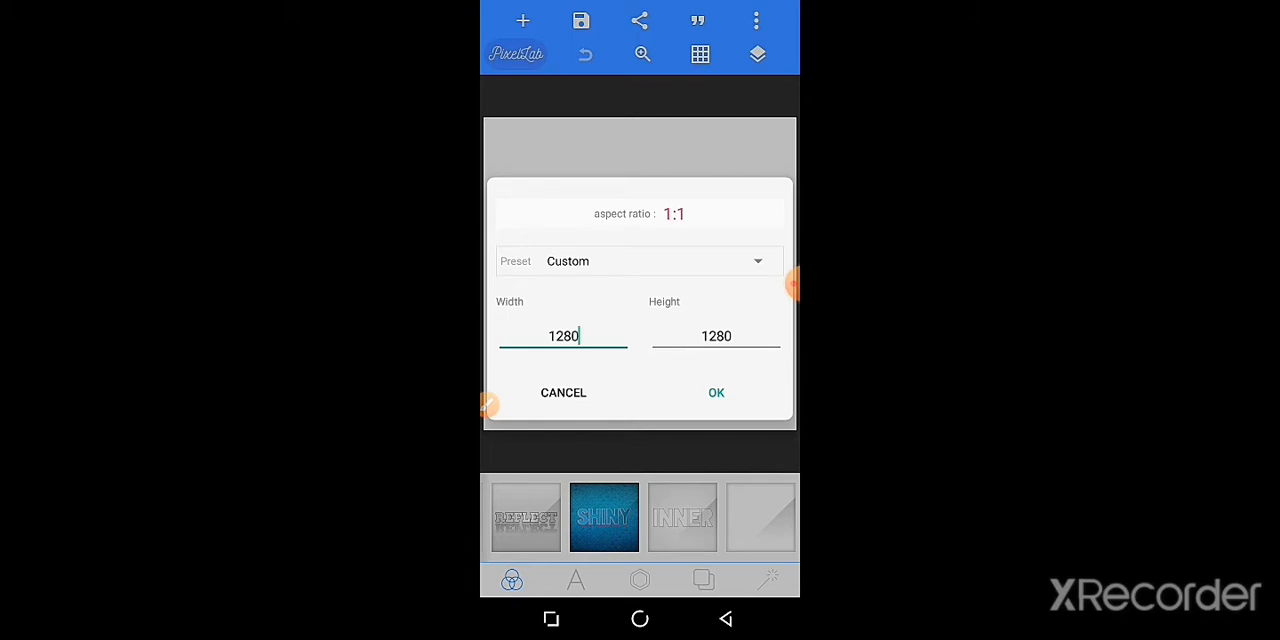
left_click(640, 261)
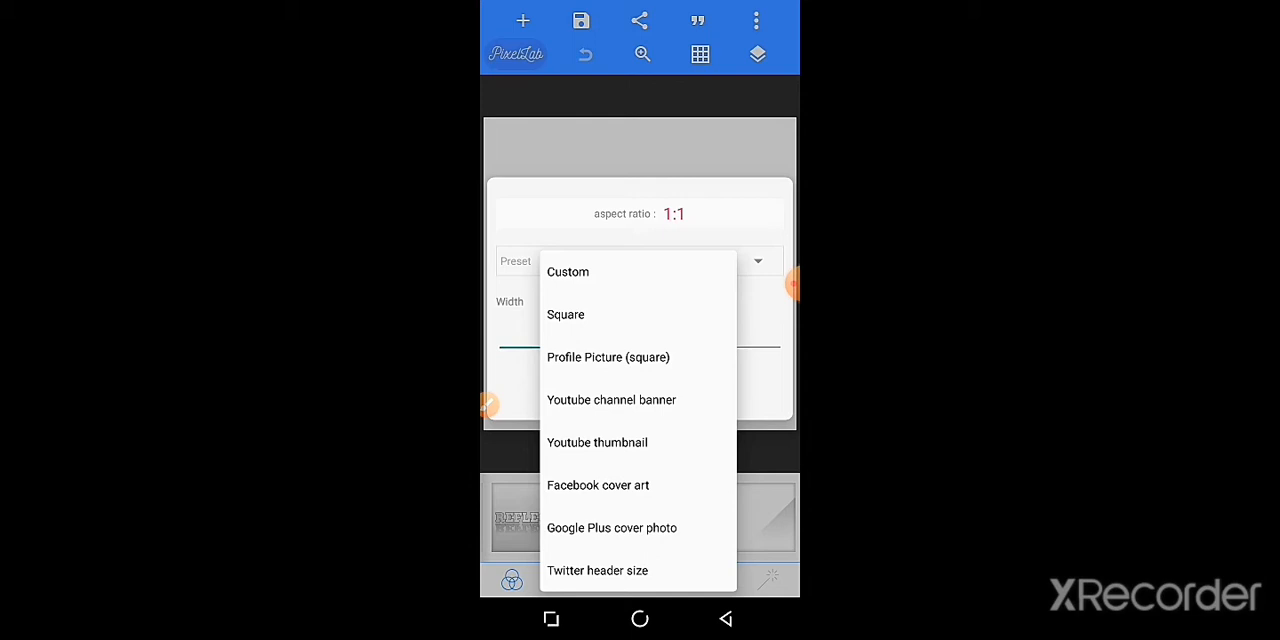
left_click(611, 399)
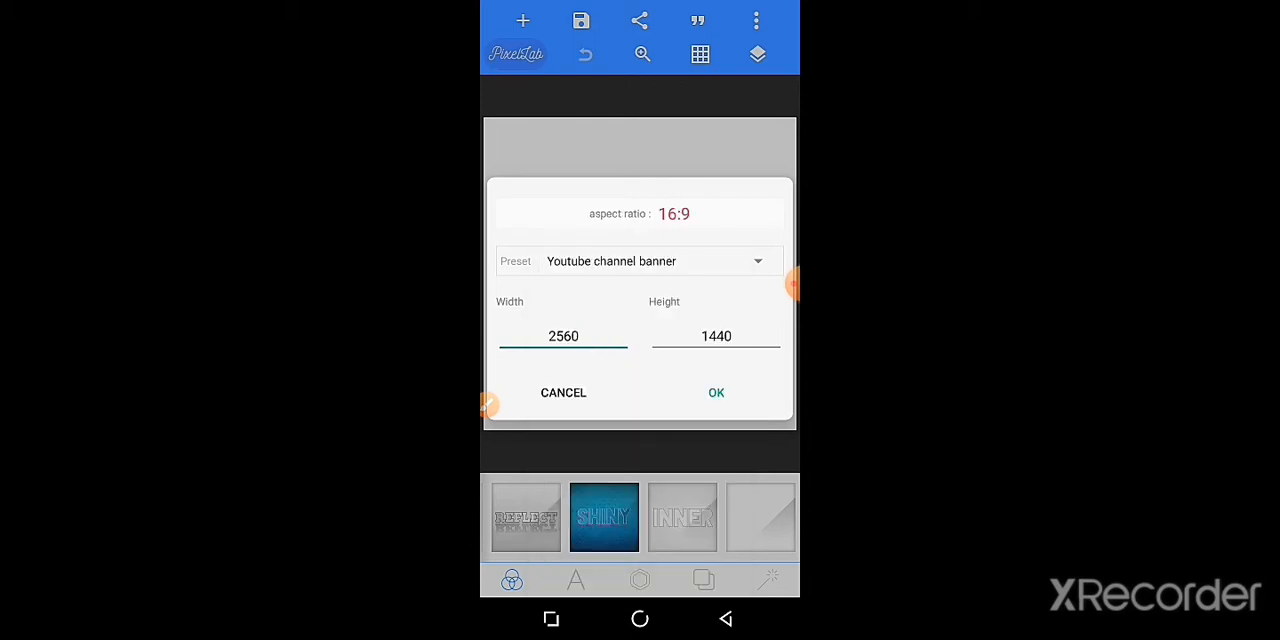
left_click(716, 392)
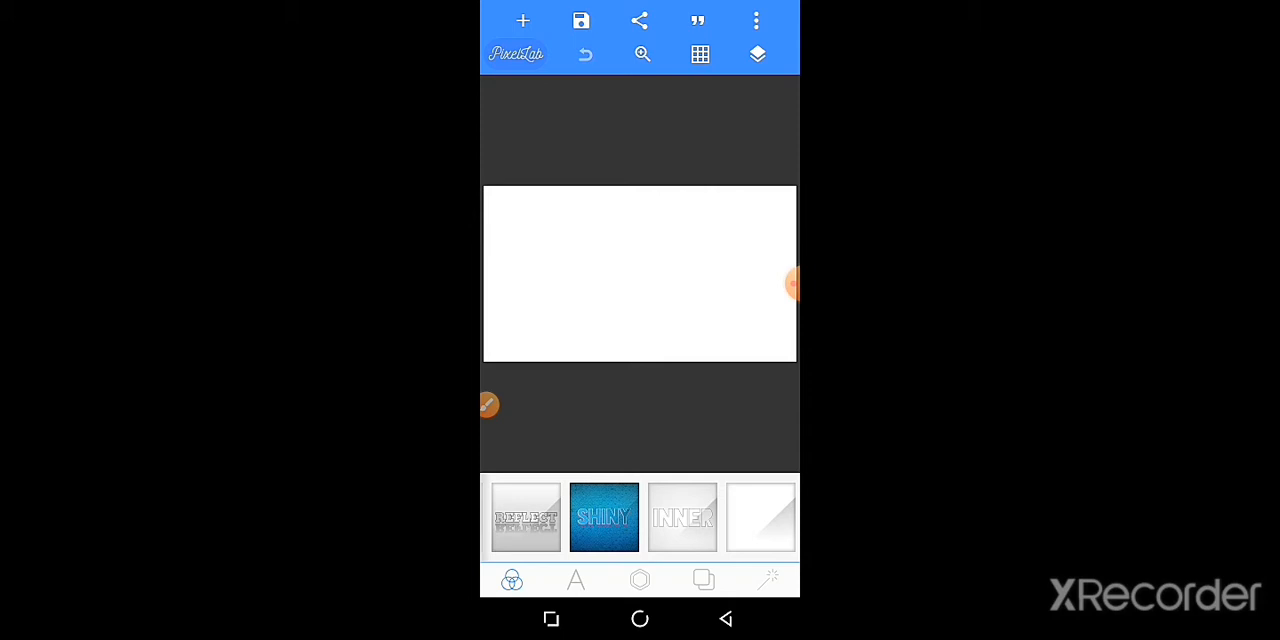
Add the YouTube banner safe-area template image from the Gallery onto the canvas.
left_click(522, 20)
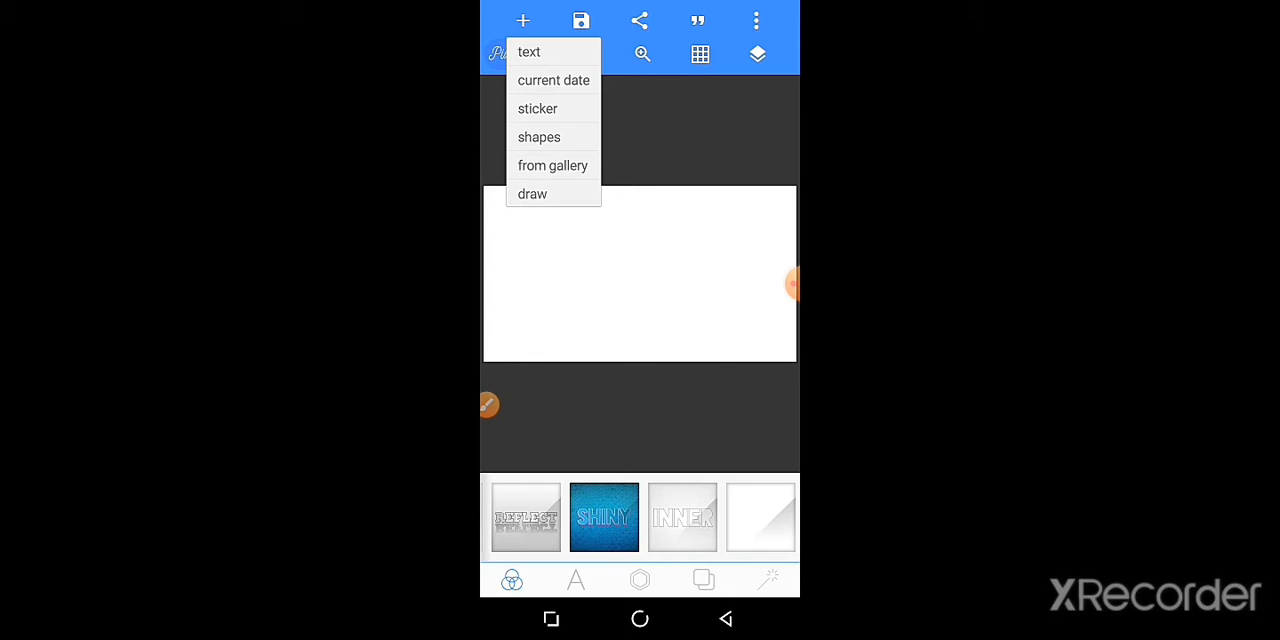
left_click(553, 165)
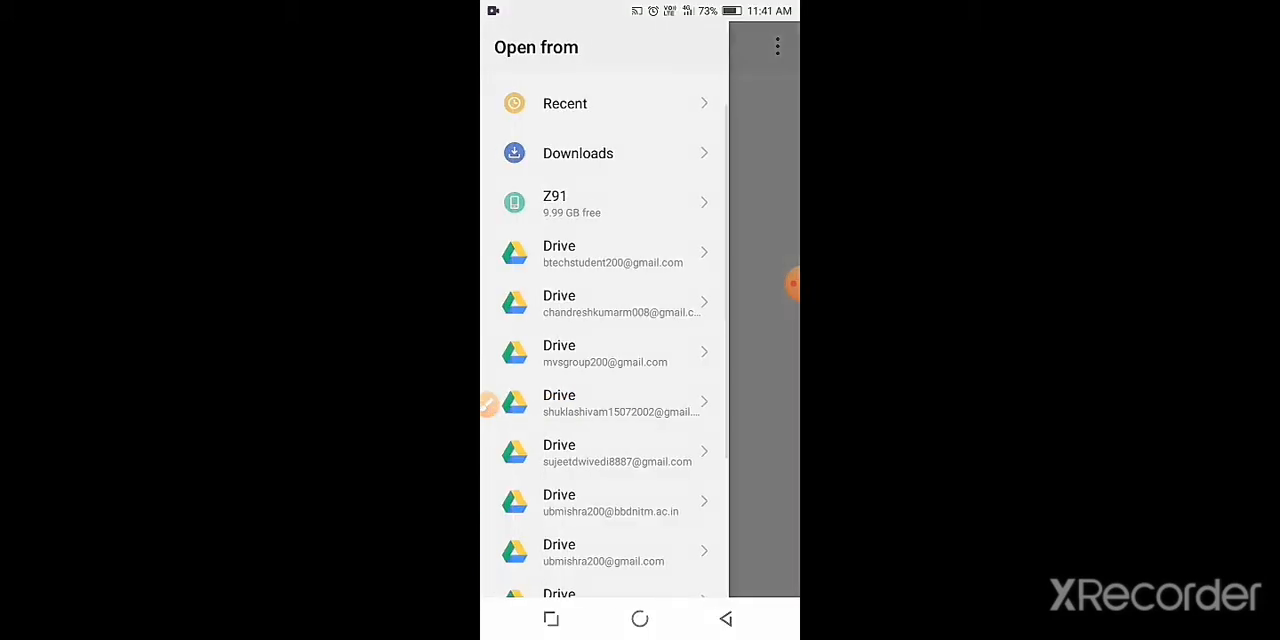
scroll("down", 3)
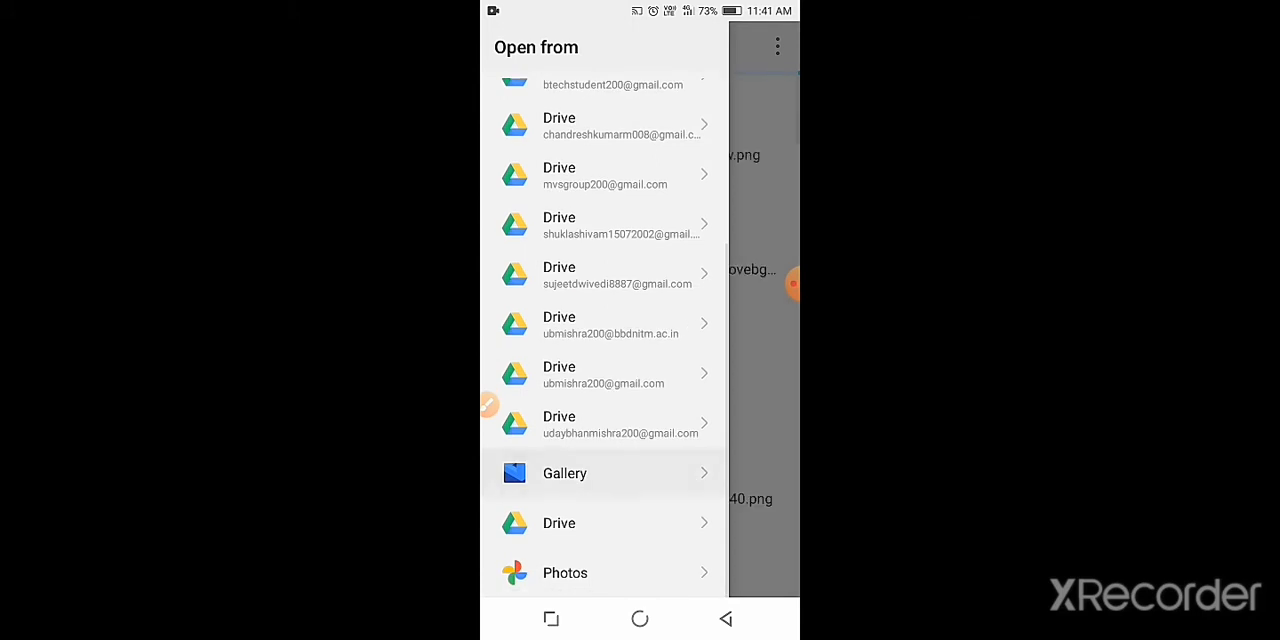
left_click(564, 473)
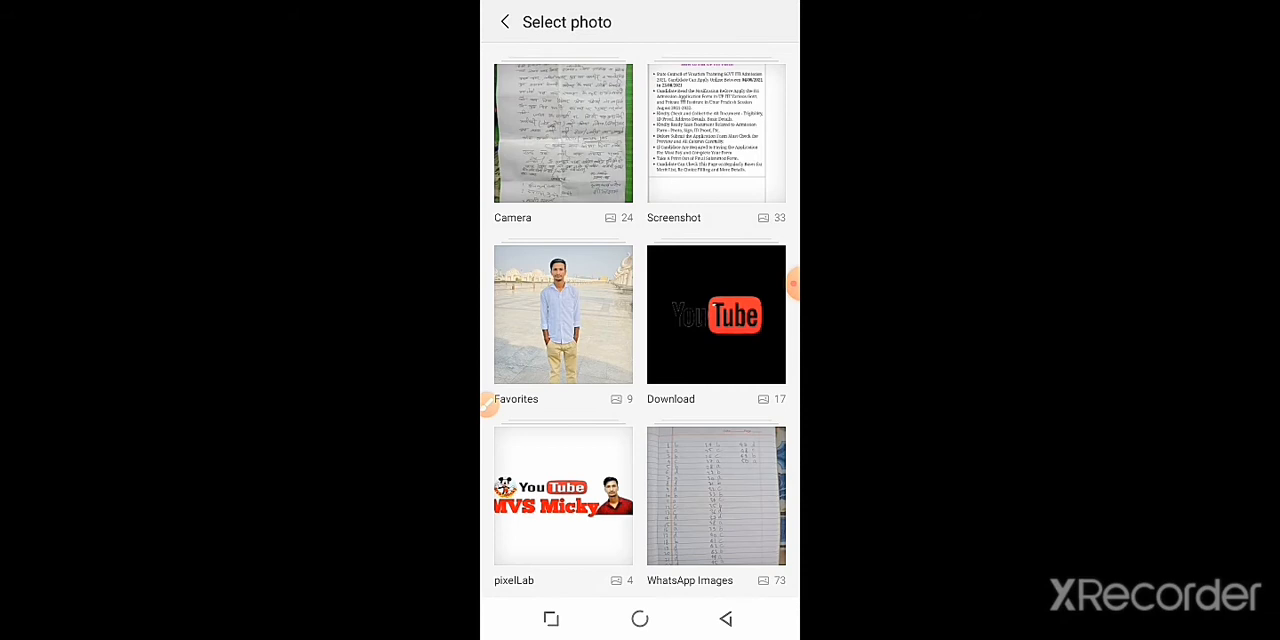
left_click(715, 315)
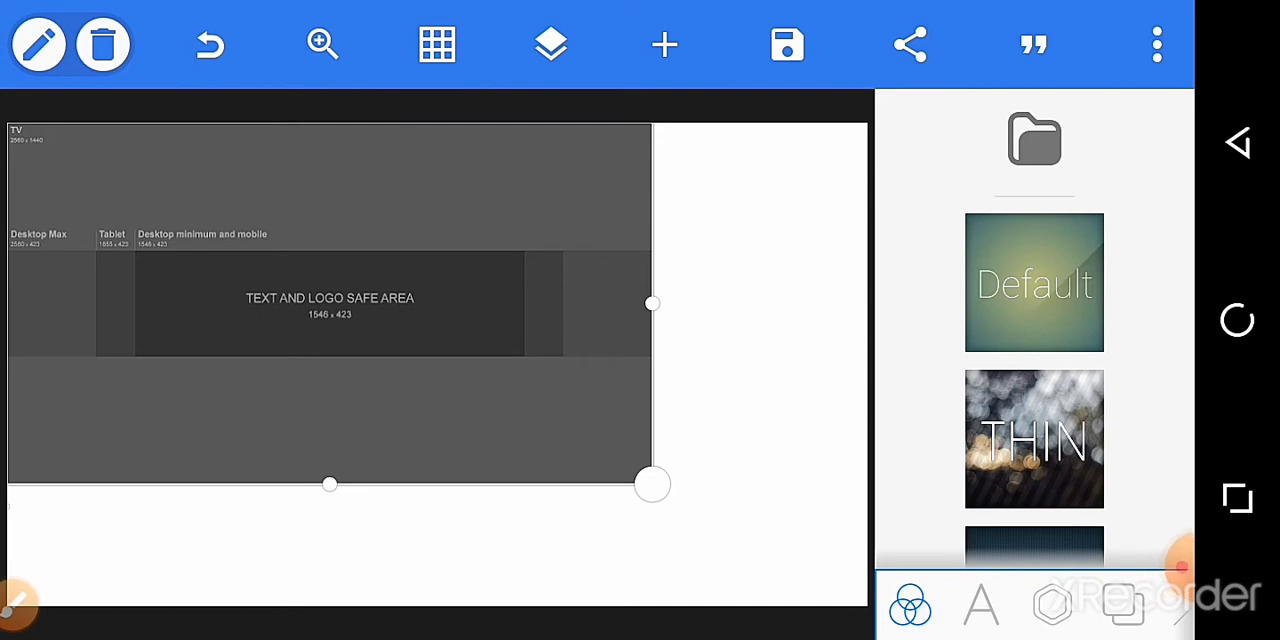
Enlarge the banner template image until it covers the canvas edge to edge.
left_click_drag(652, 484, 676, 498)
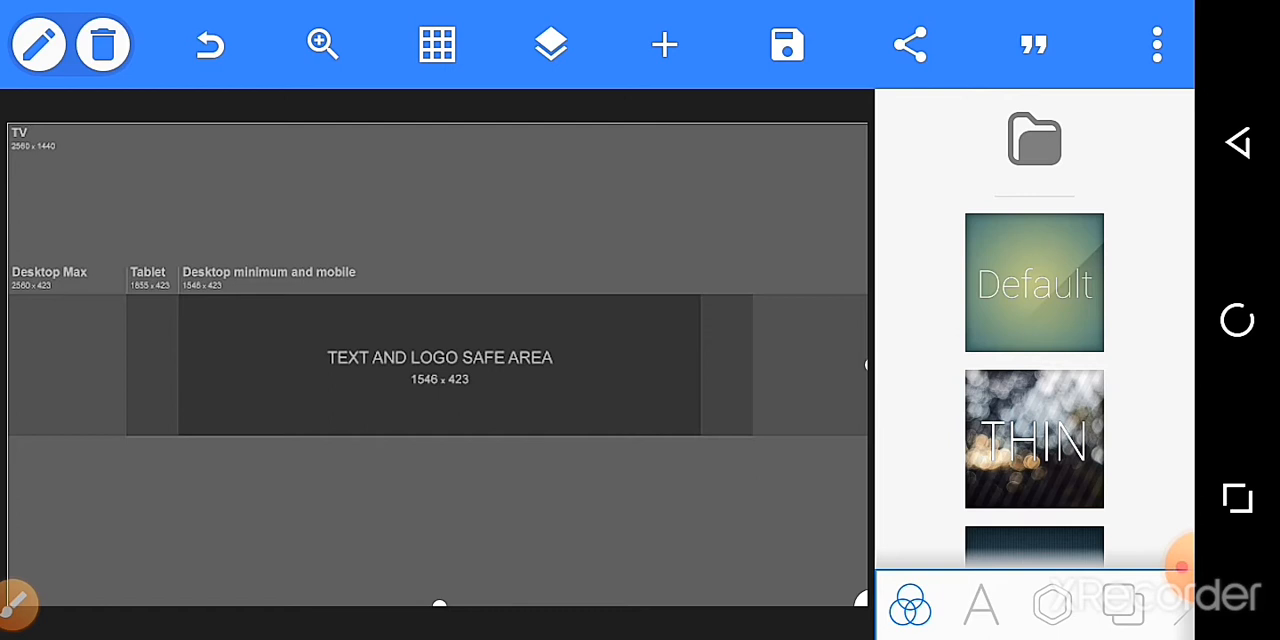
left_click(550, 44)
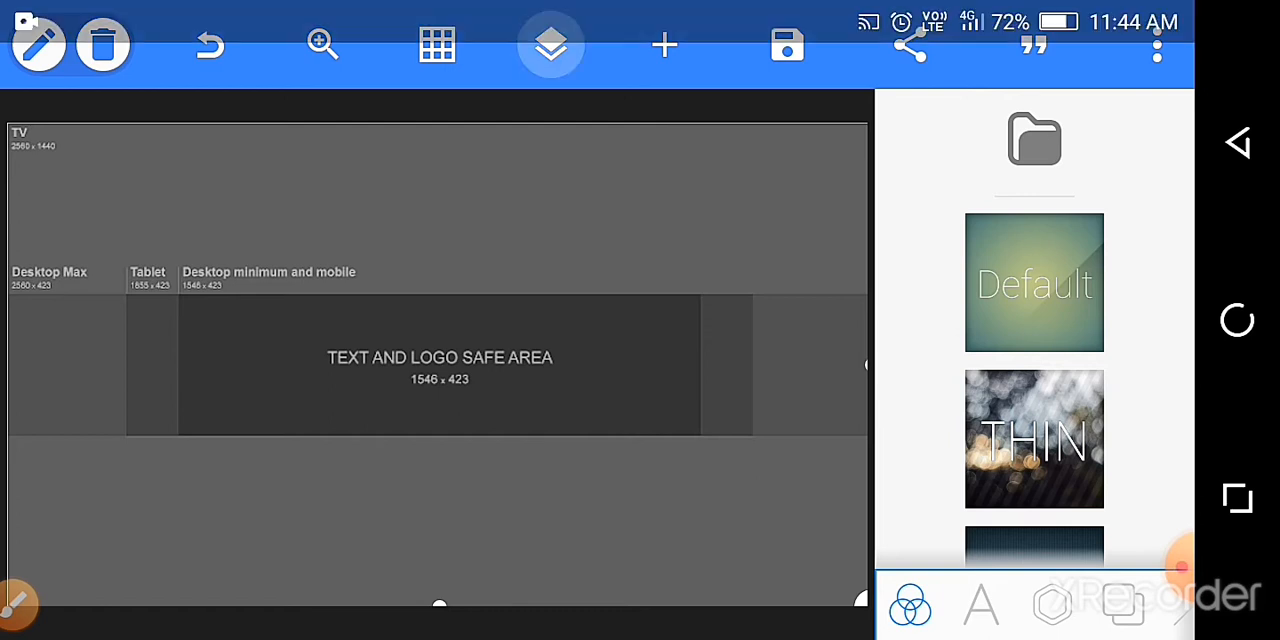
left_click(550, 45)
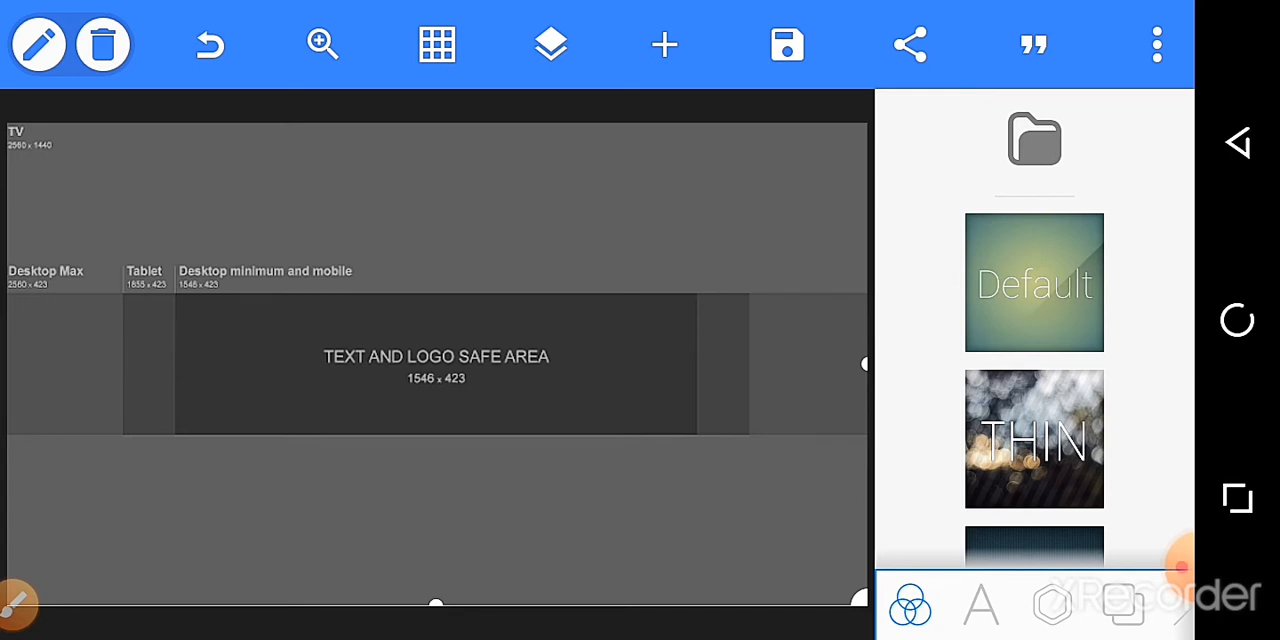
Lock the banner template layer in the layers list.
left_click(551, 44)
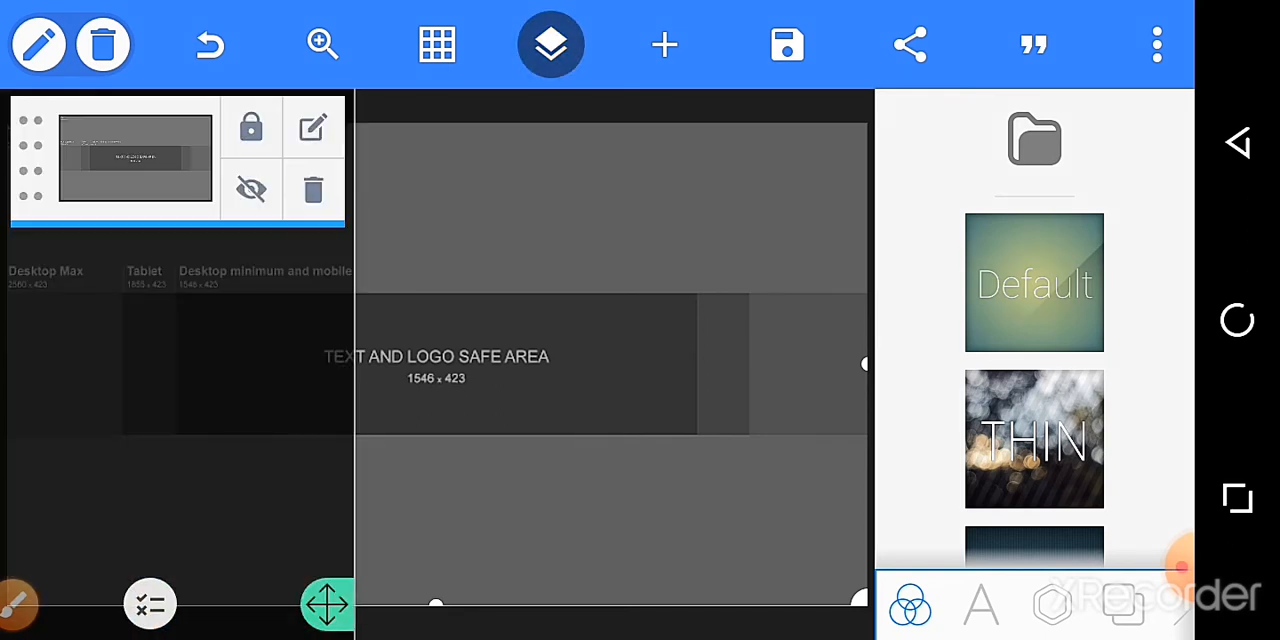
left_click(250, 128)
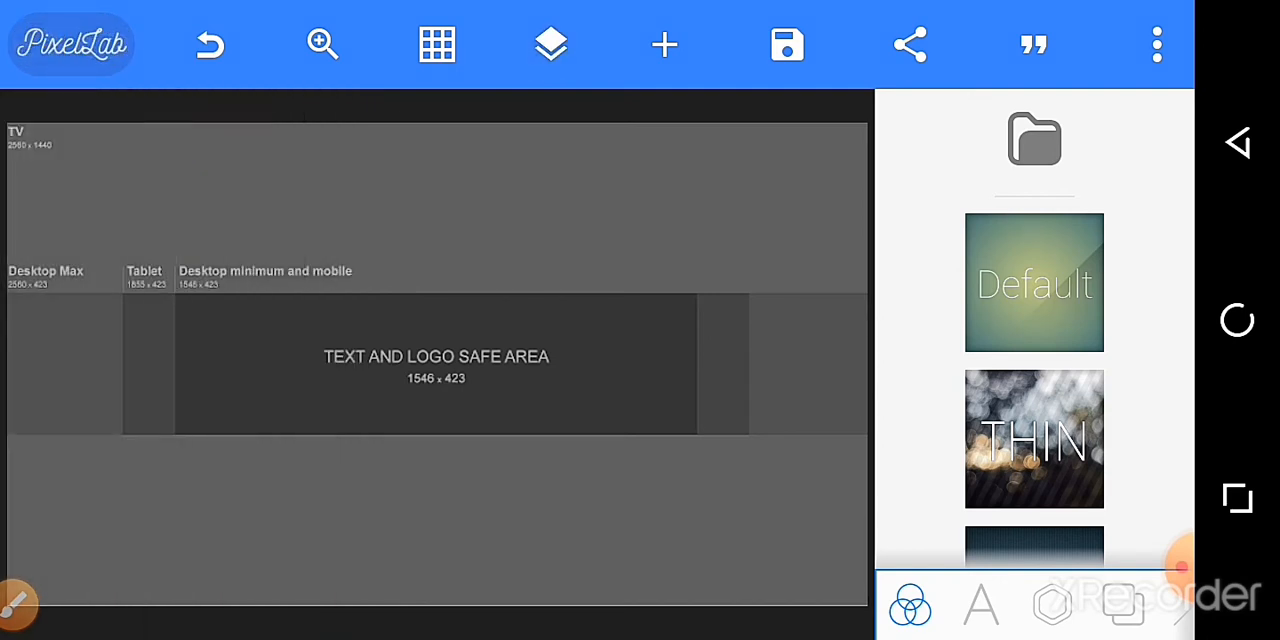
left_click(664, 44)
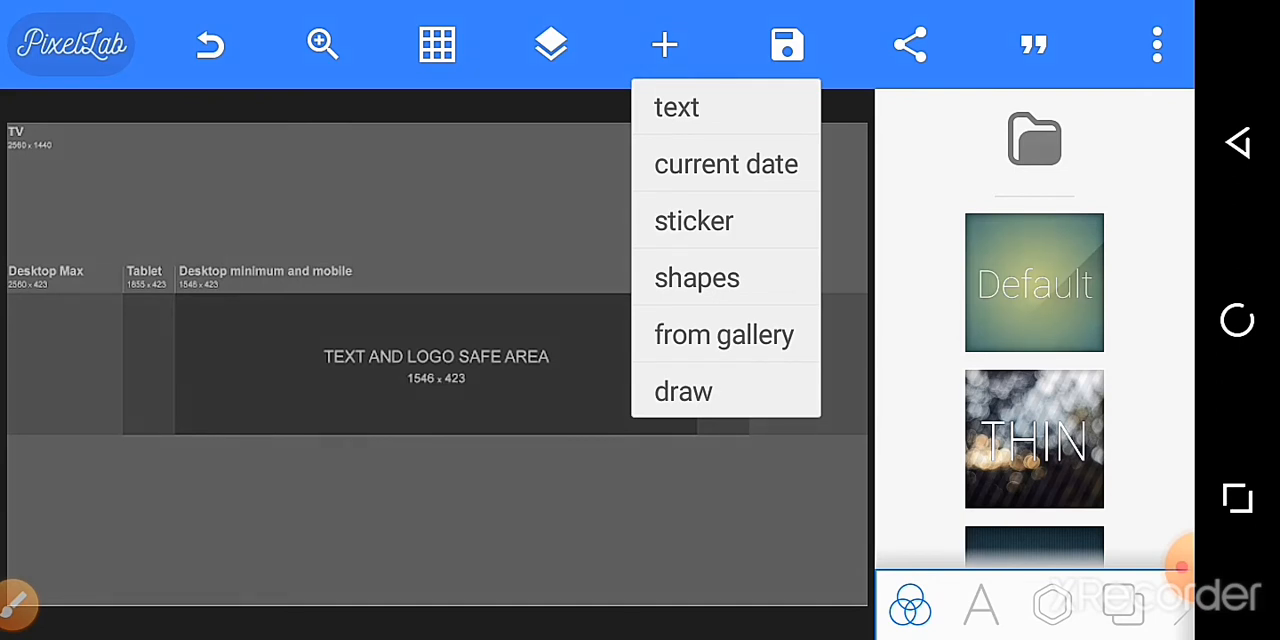
Pick the removebg cutout of the man in a red shirt from the Gallery.
left_click(724, 334)
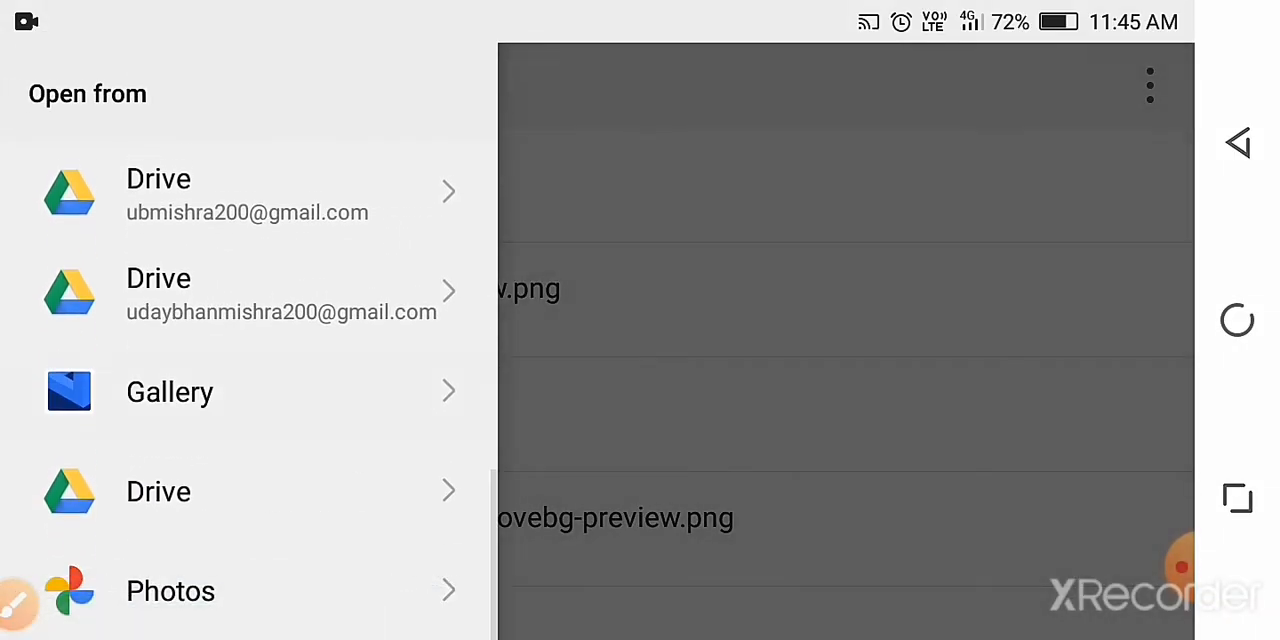
left_click(169, 391)
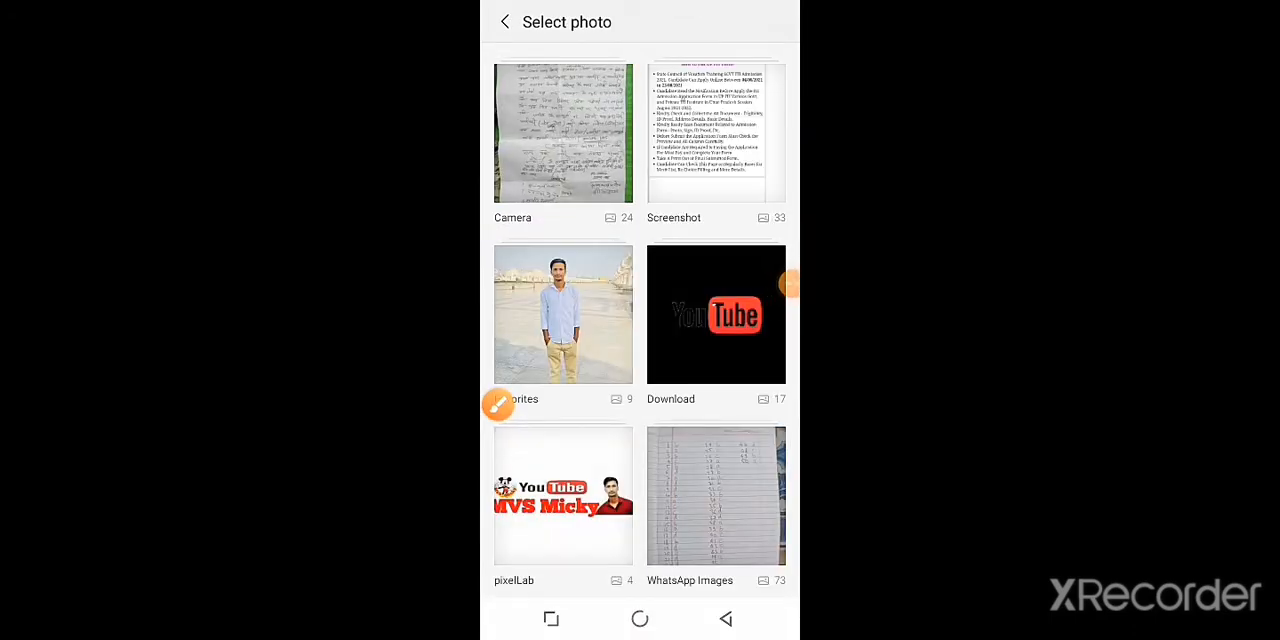
left_click(716, 314)
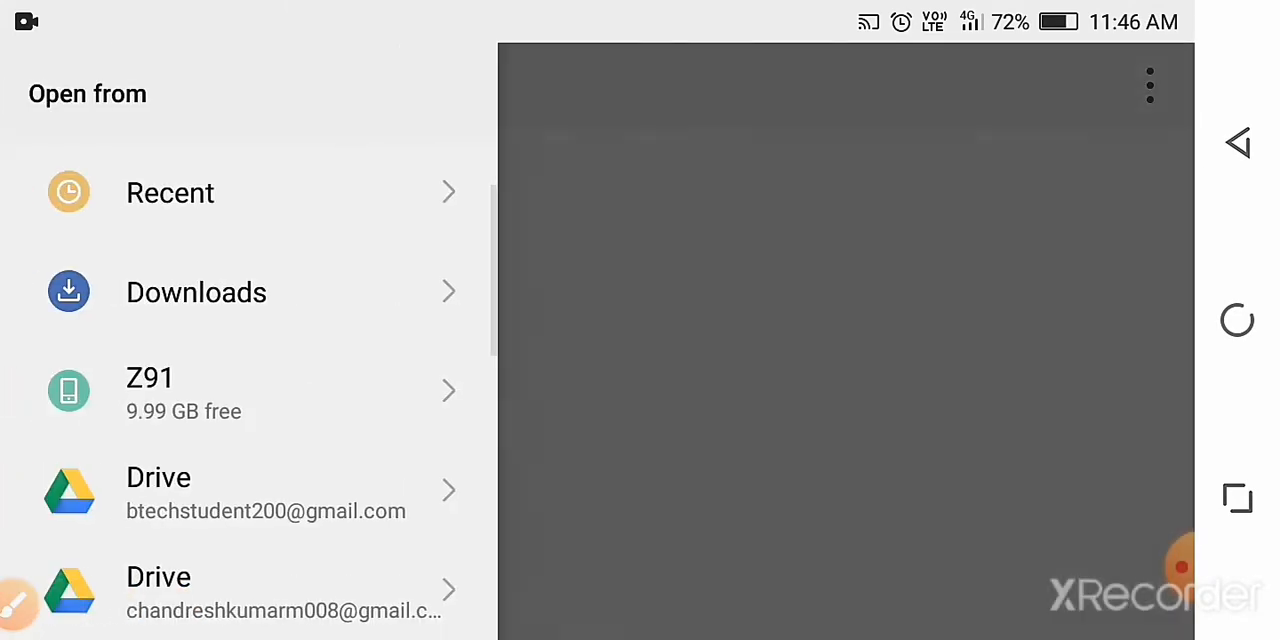
left_click(170, 192)
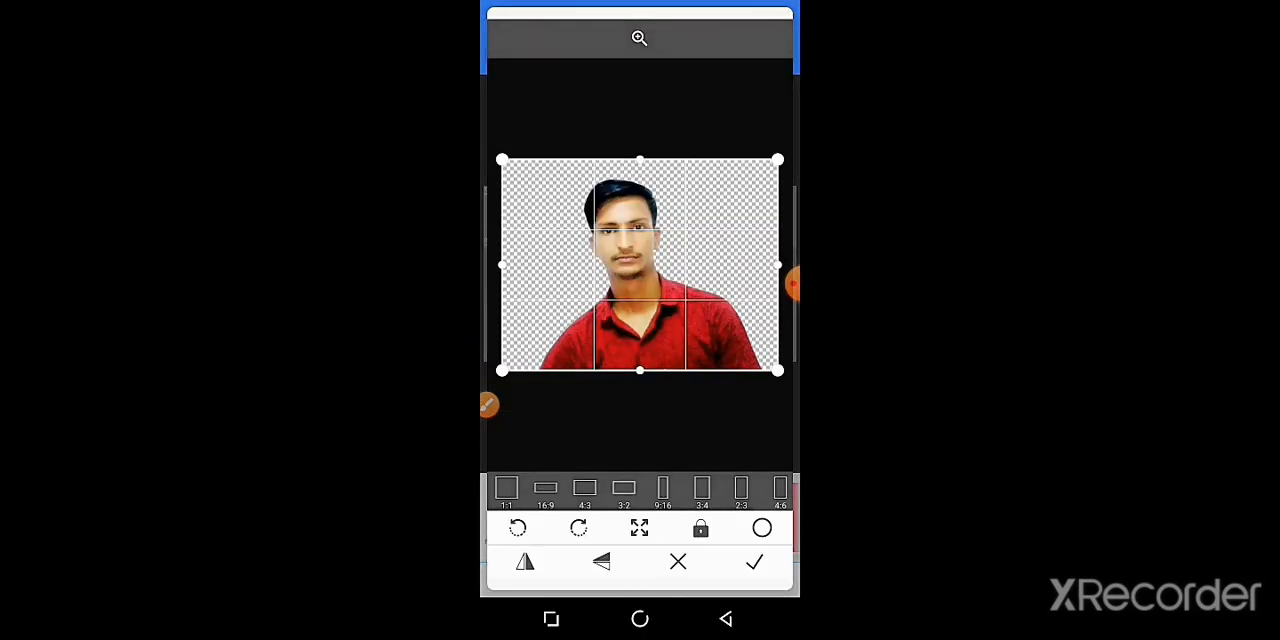
Place the cropped cutout, shrink it, and move it to the safe area's right.
left_click(754, 561)
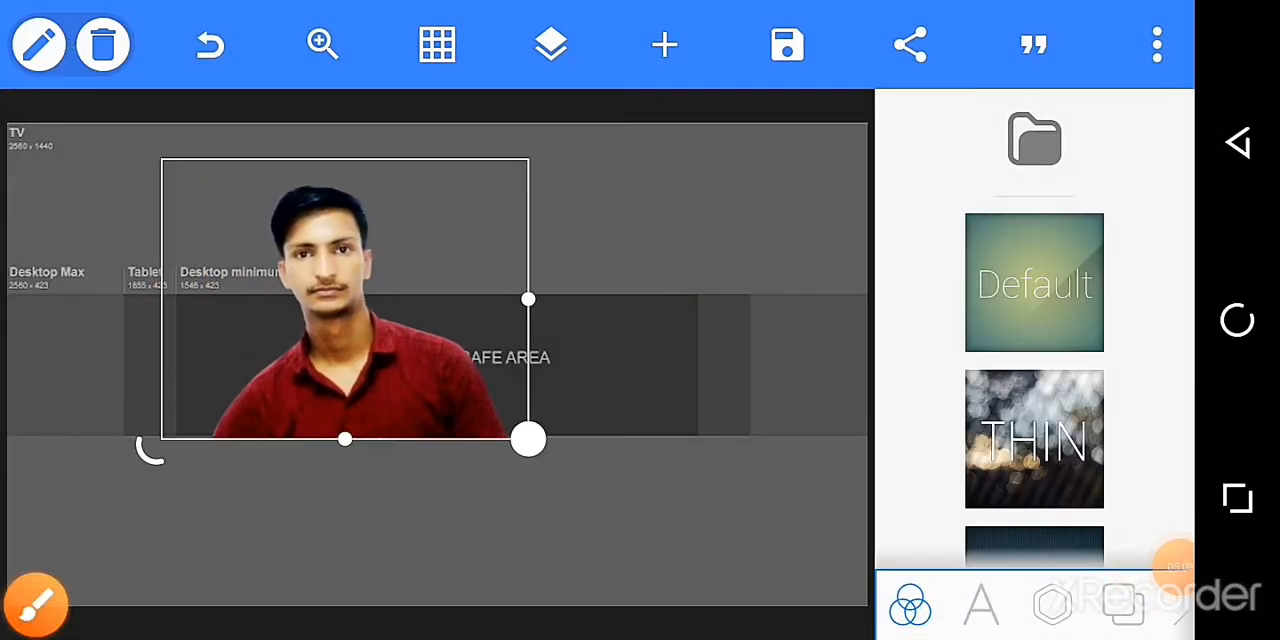
left_click_drag(528, 438, 588, 403)
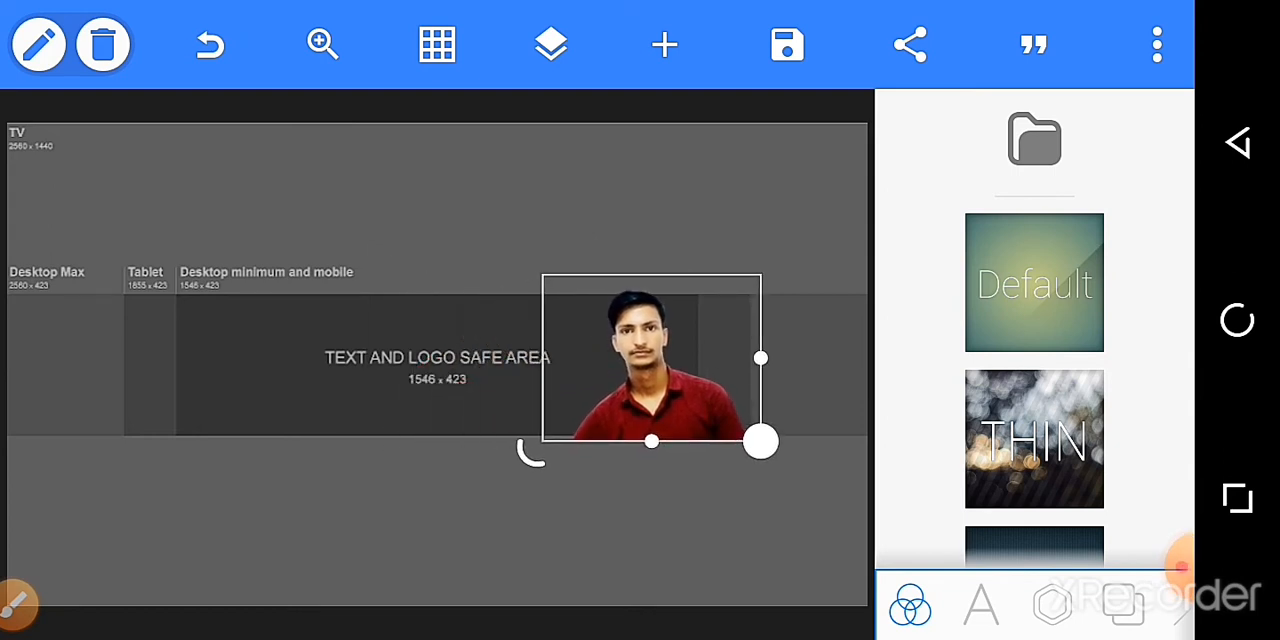
left_click_drag(760, 440, 716, 440)
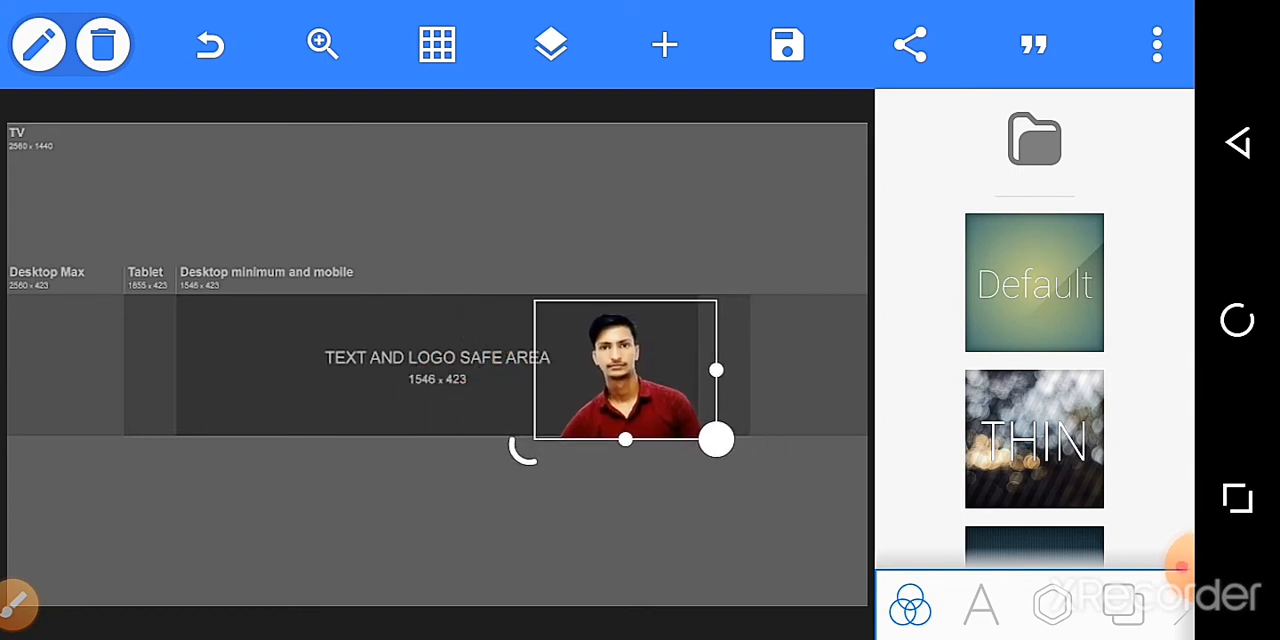
left_click_drag(718, 440, 738, 440)
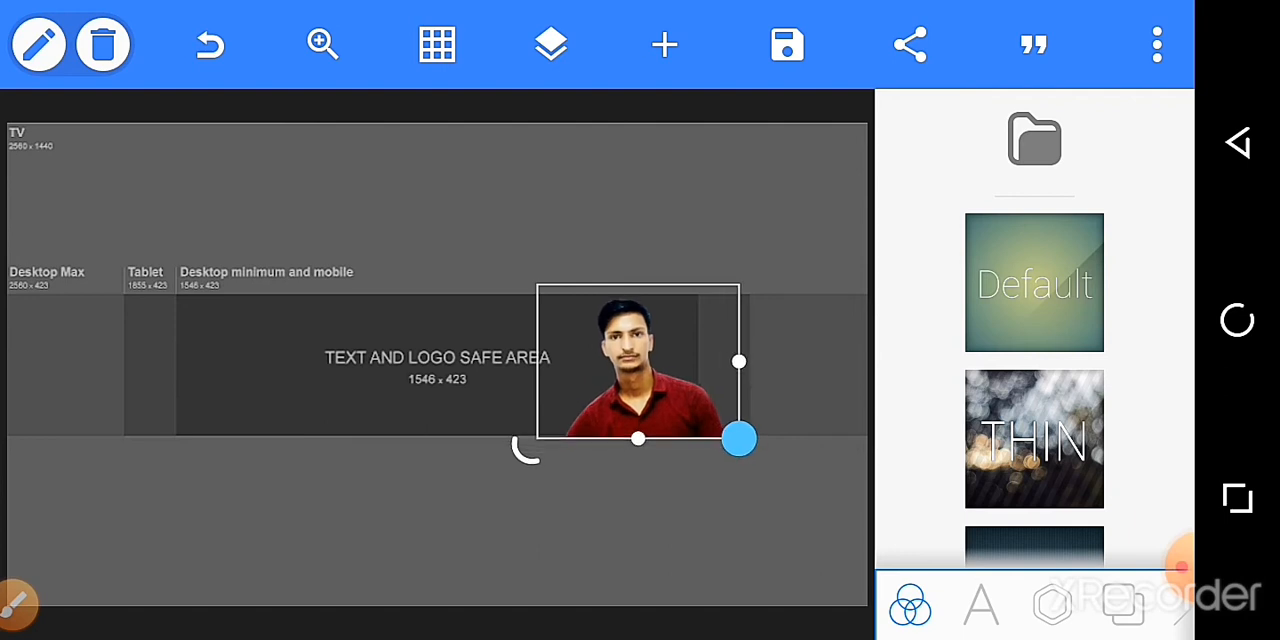
left_click_drag(738, 438, 718, 430)
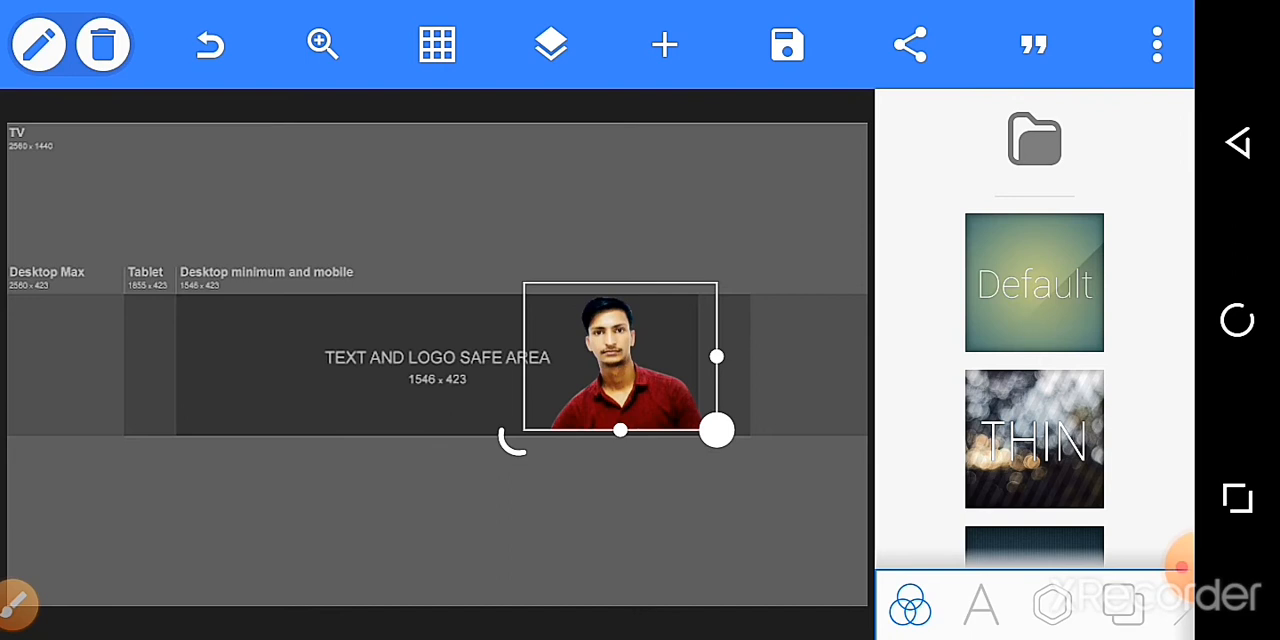
left_click(663, 44)
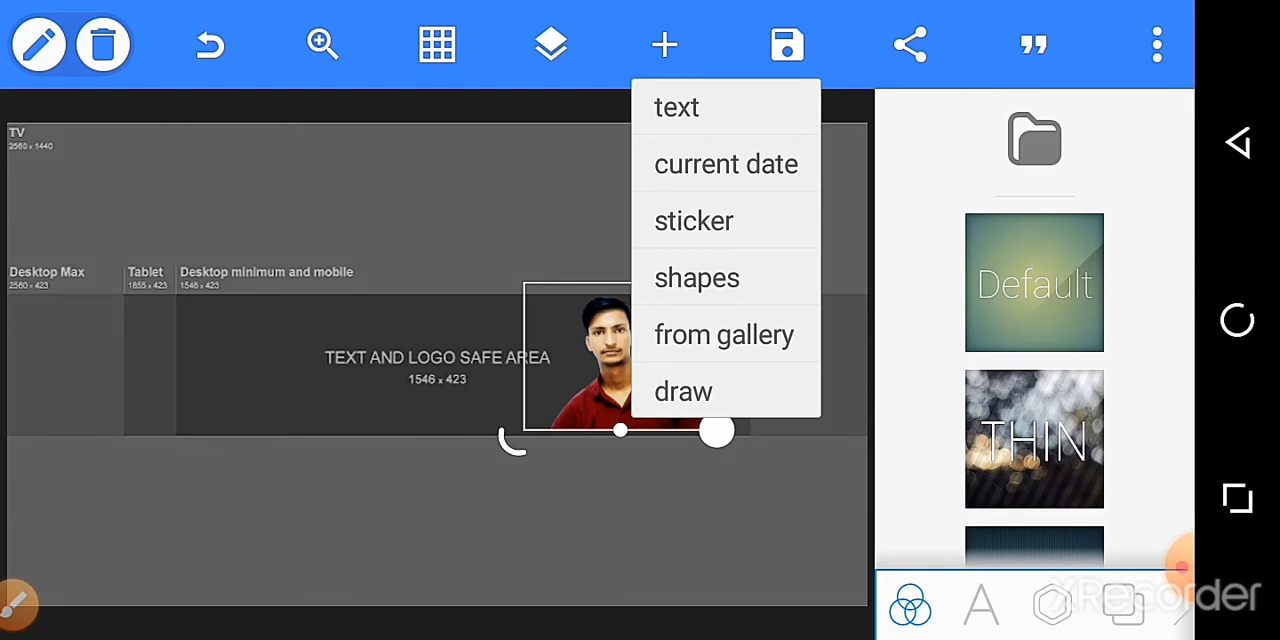
Import the YouTube logo image from the phone's gallery onto the banner.
left_click(663, 44)
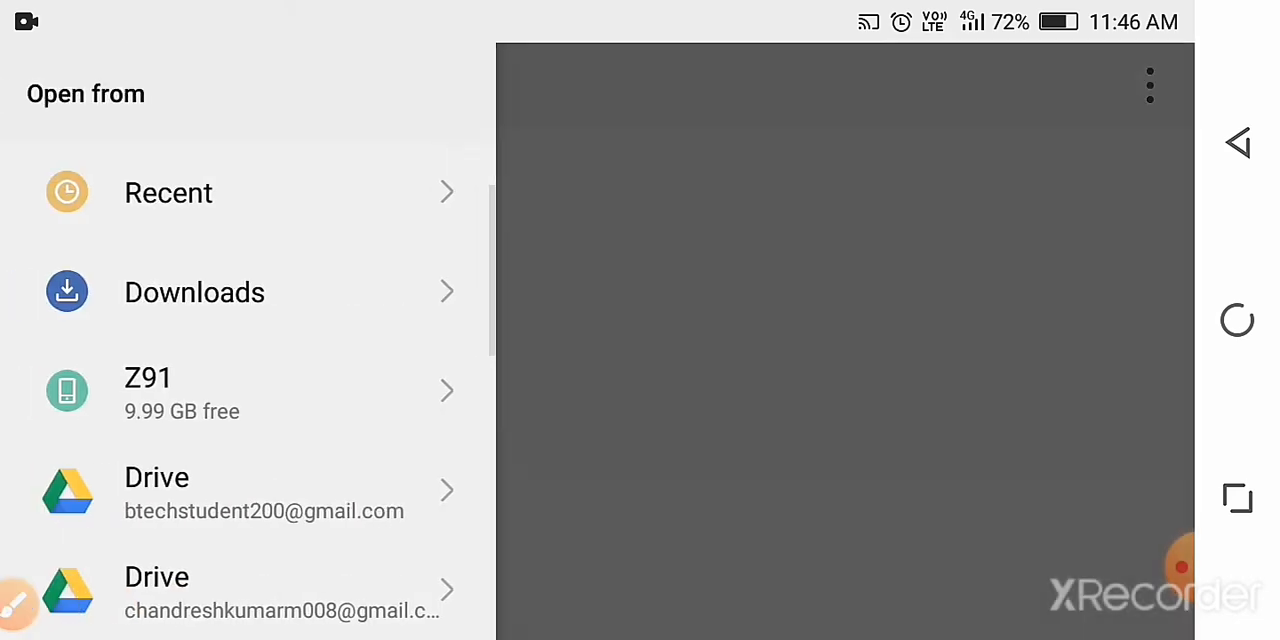
scroll("down", 3)
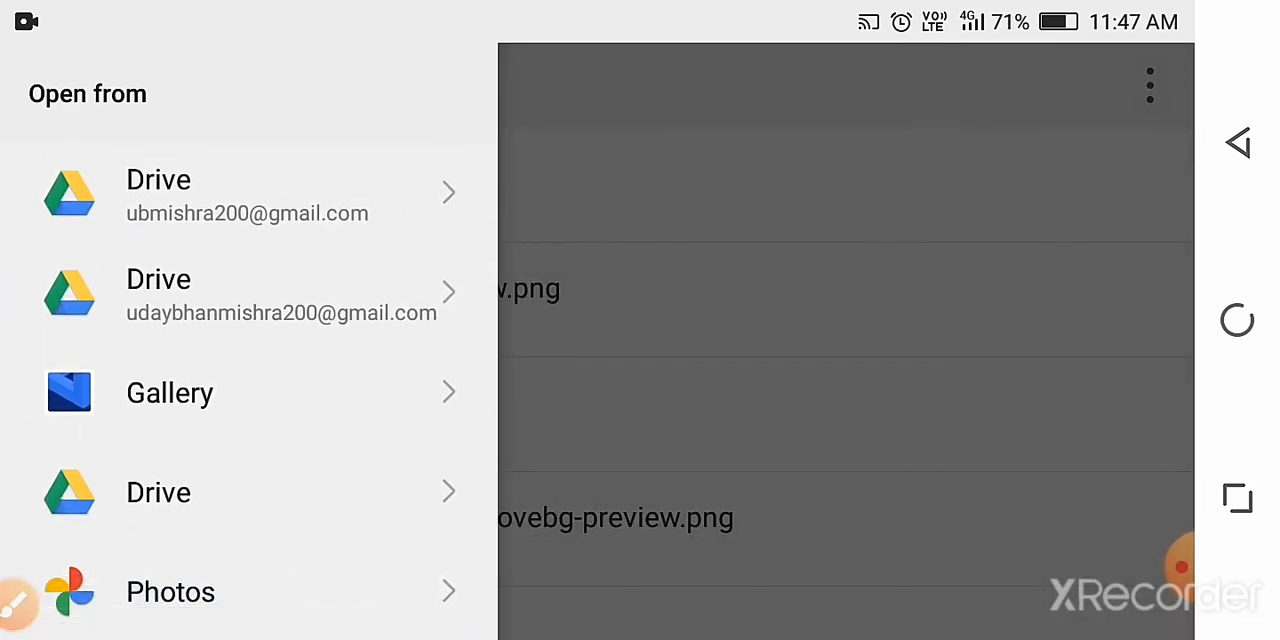
left_click(170, 392)
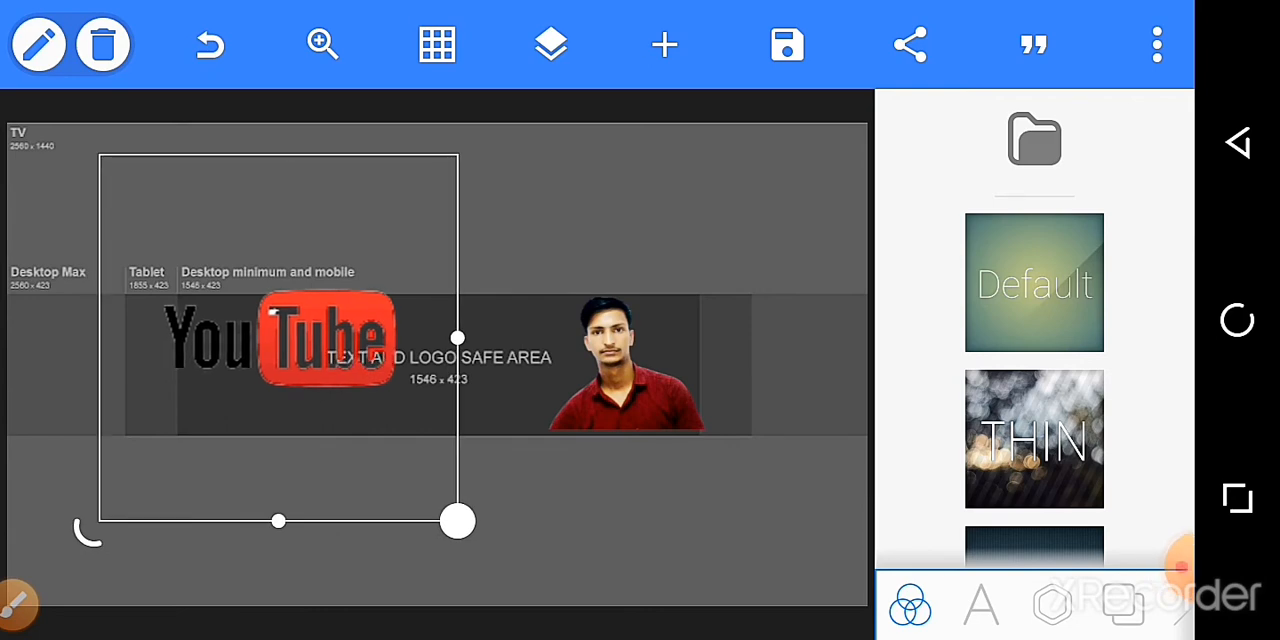
Shrink the YouTube logo and settle it in the safe area beside the person photo.
left_click(550, 44)
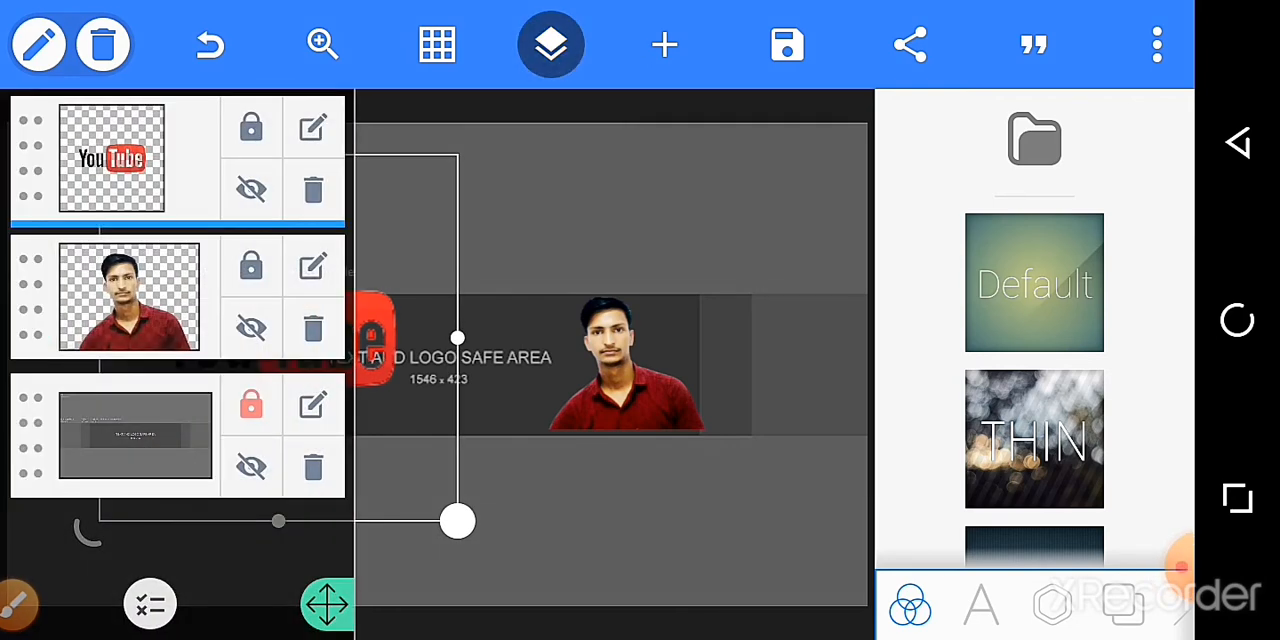
left_click(251, 266)
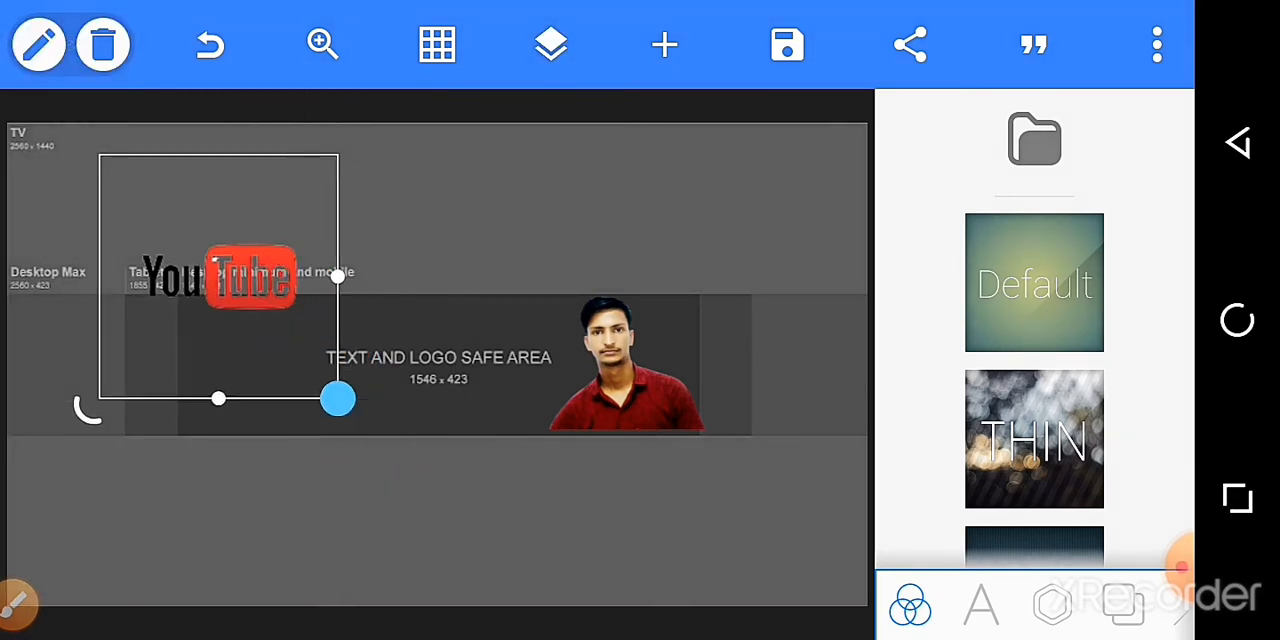
left_click_drag(337, 398, 480, 445)
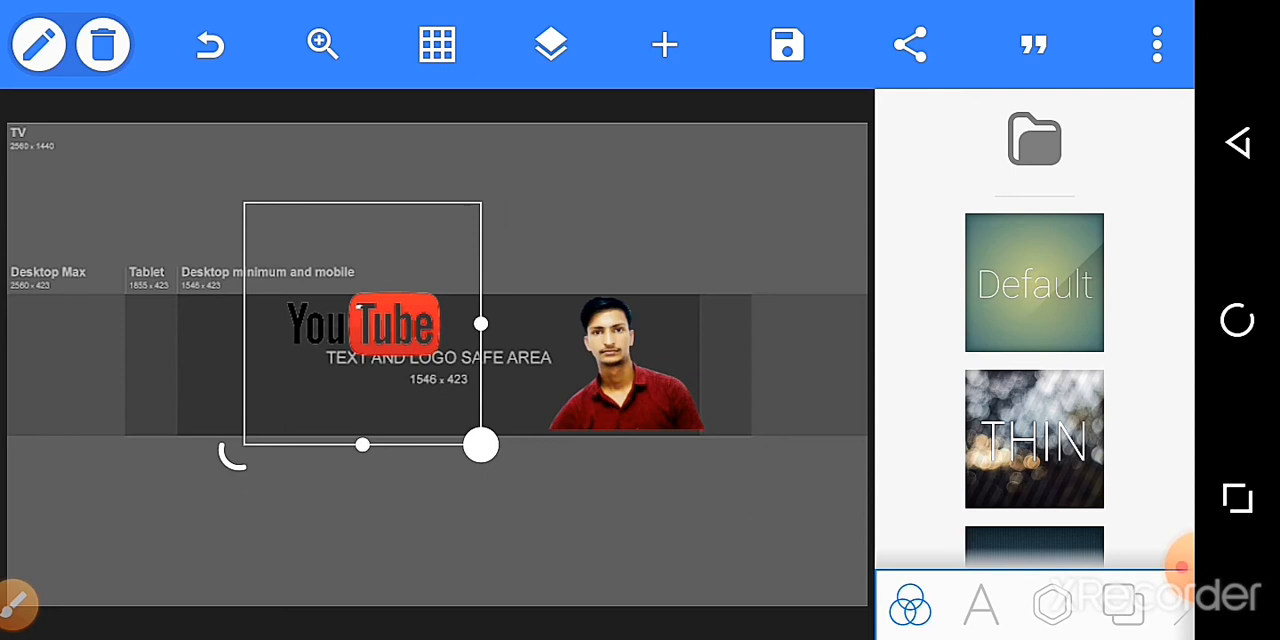
left_click_drag(480, 444, 550, 449)
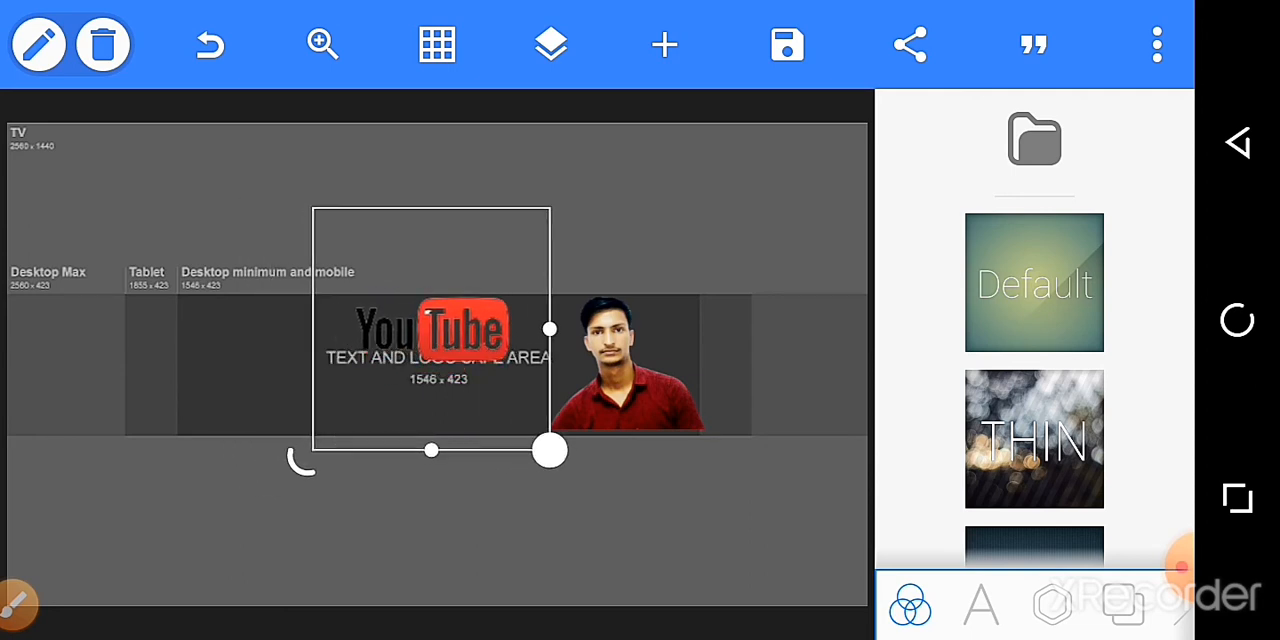
left_click_drag(550, 450, 570, 460)
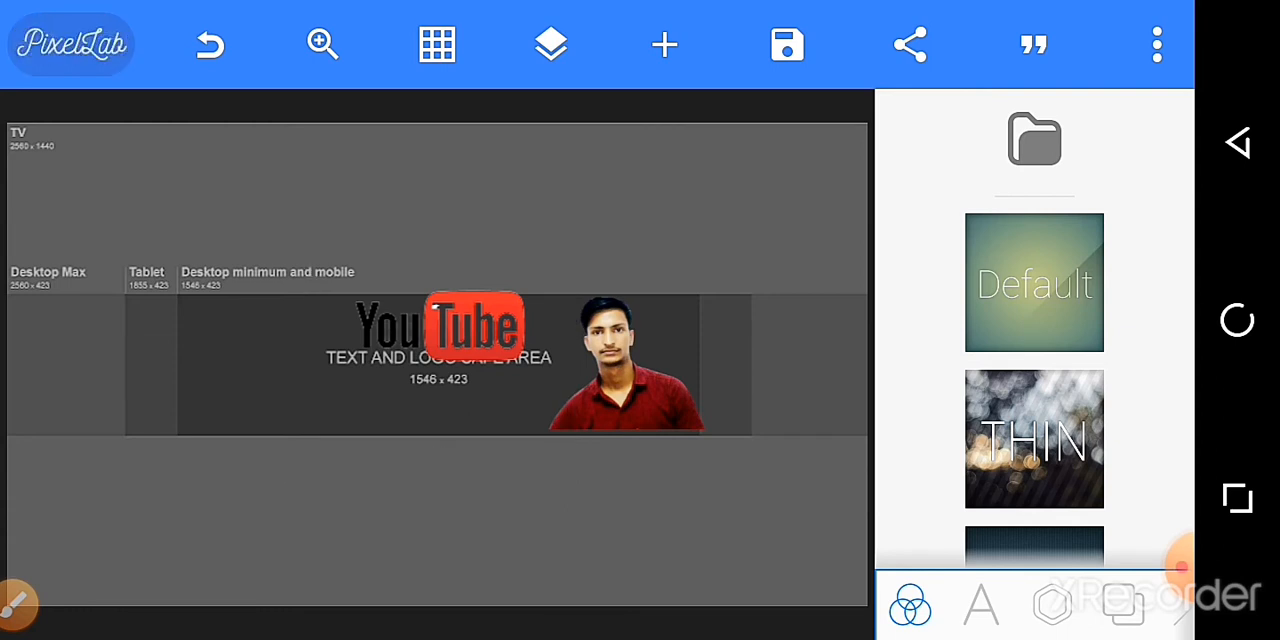
left_click(664, 44)
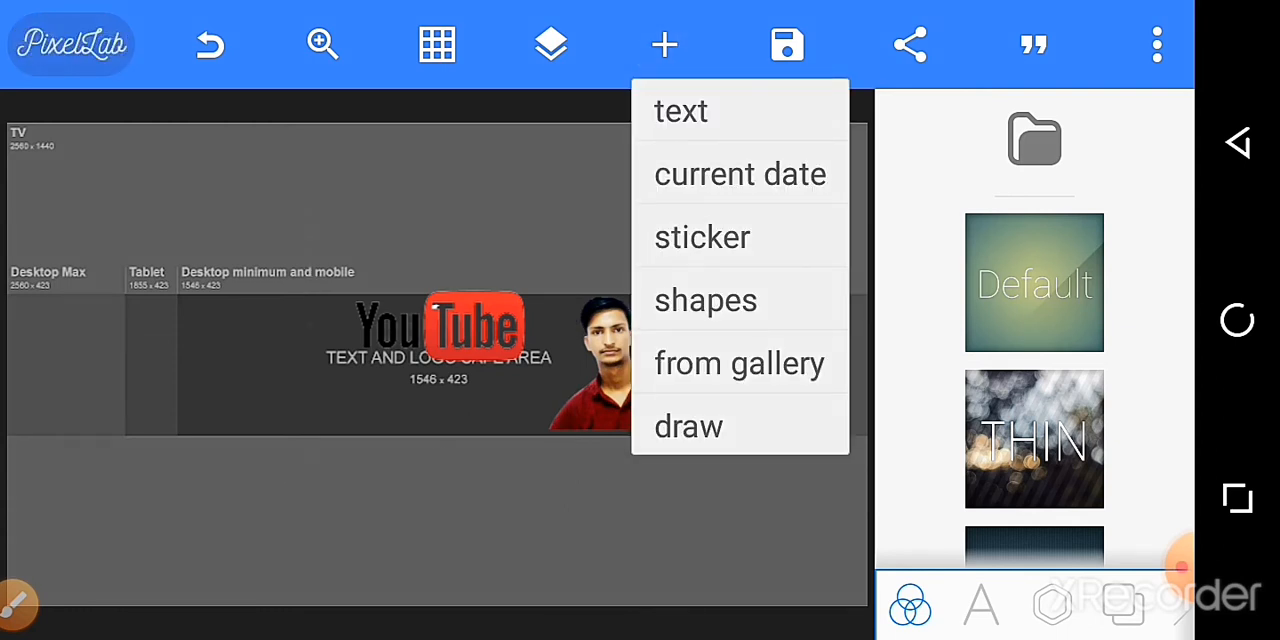
Add a new text element from the add menu.
left_click(680, 110)
type("M")
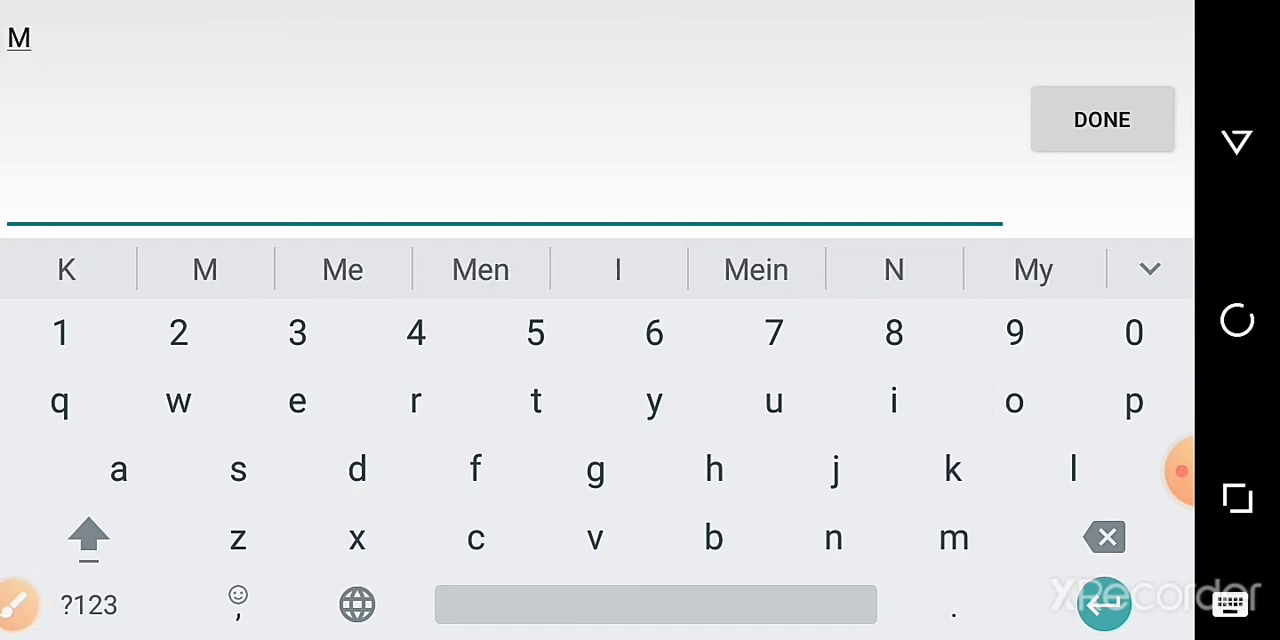
Add 'MVS Micky' to the banner as a new text element.
type("vs")
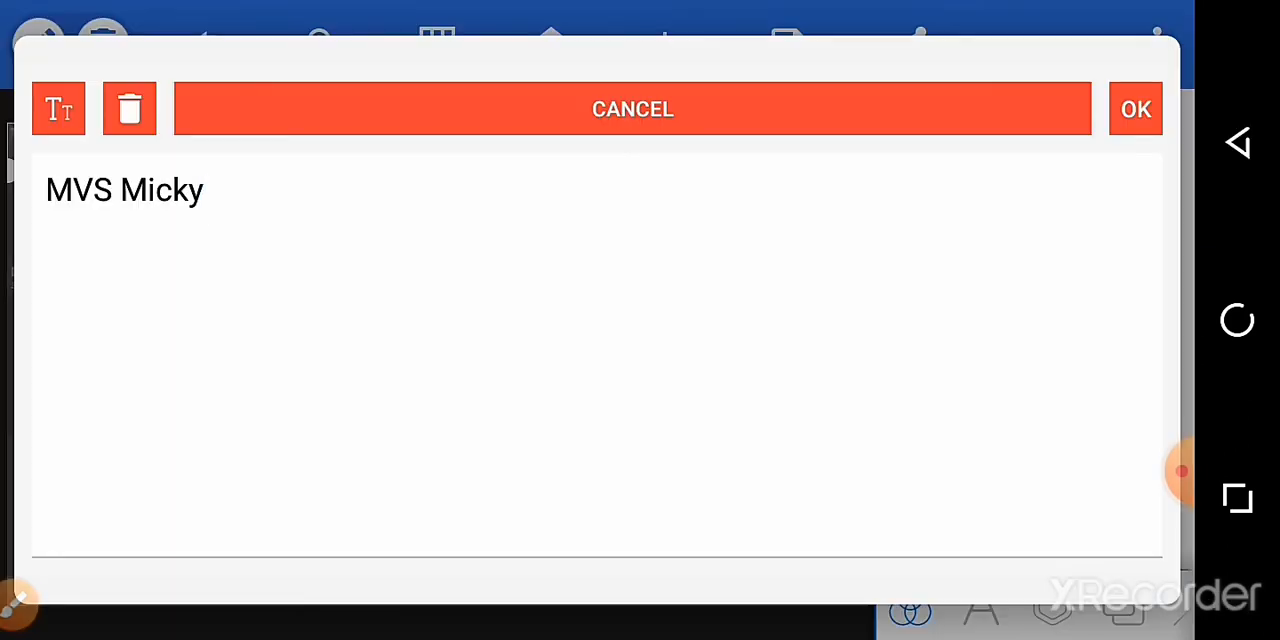
left_click(1135, 109)
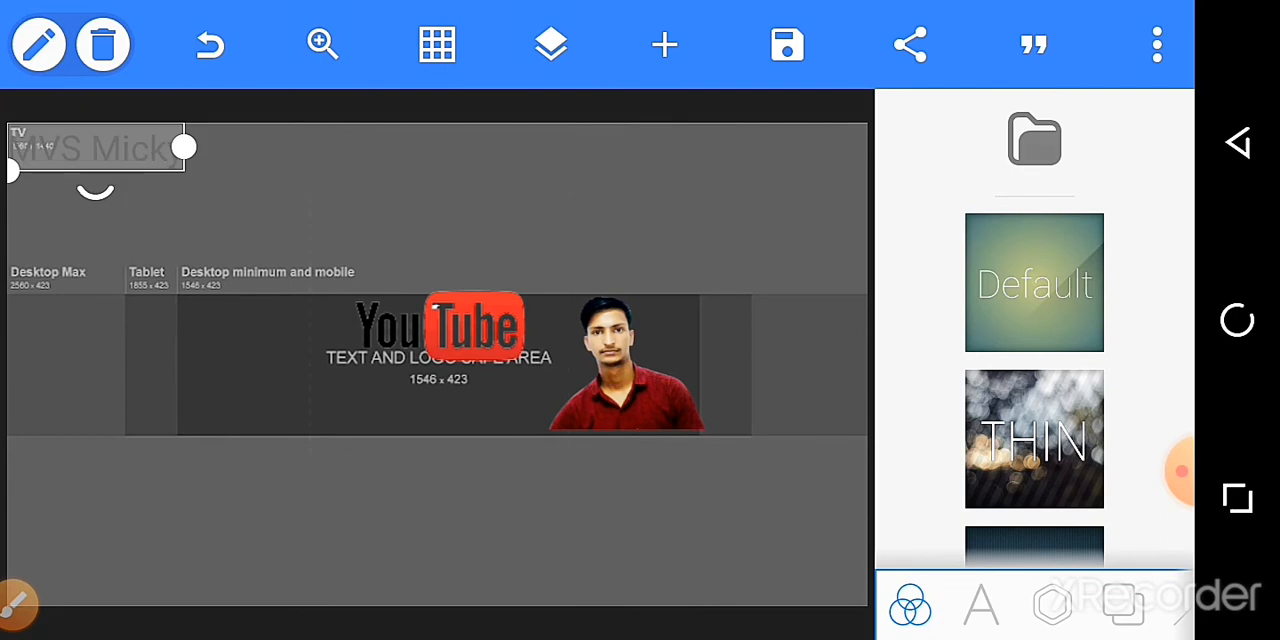
Move the MVS Micky text into the safe area, straightened below the YouTube logo.
left_click_drag(95, 147, 350, 335)
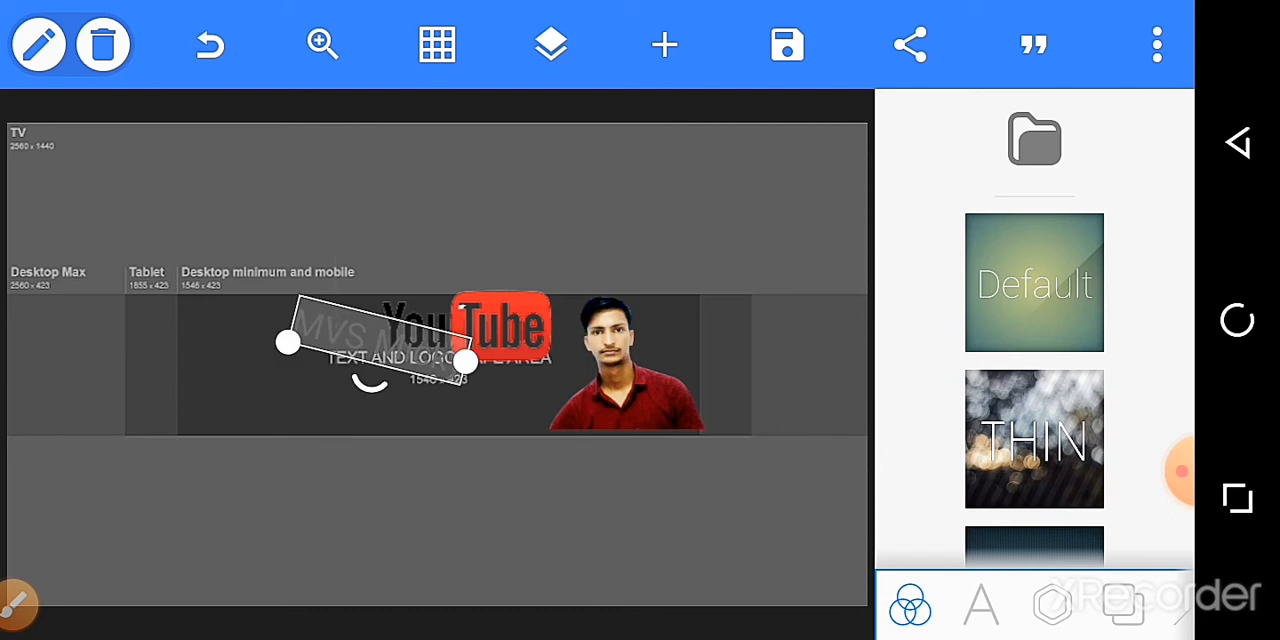
left_click(550, 44)
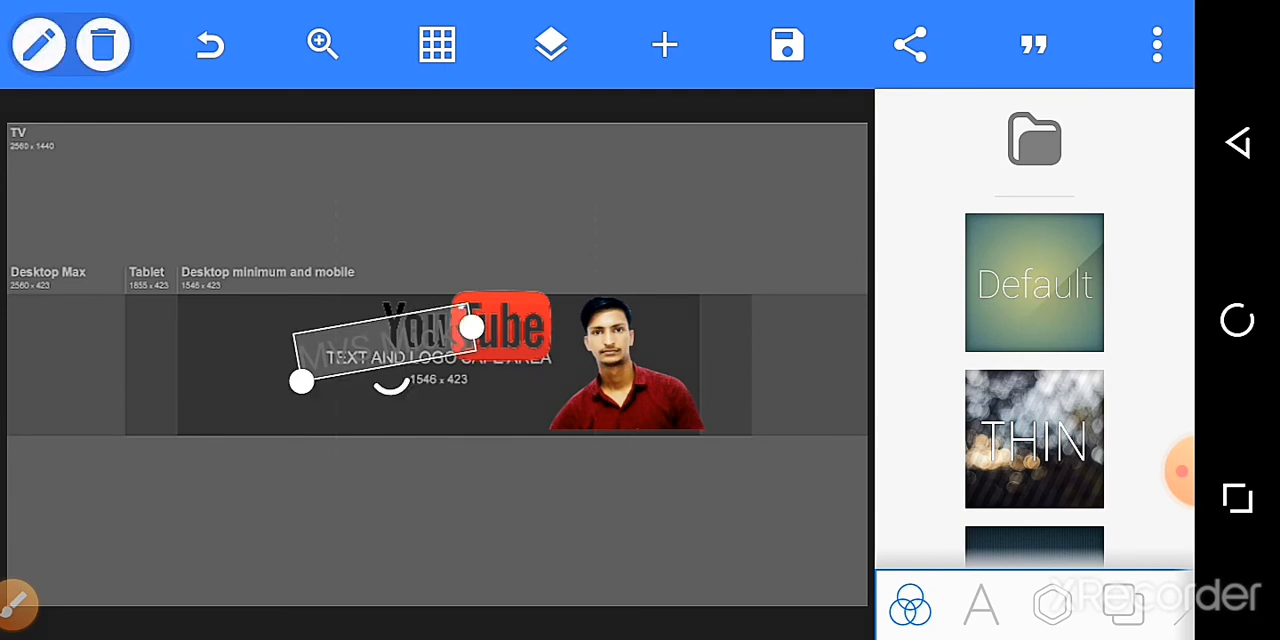
left_click_drag(470, 325, 470, 342)
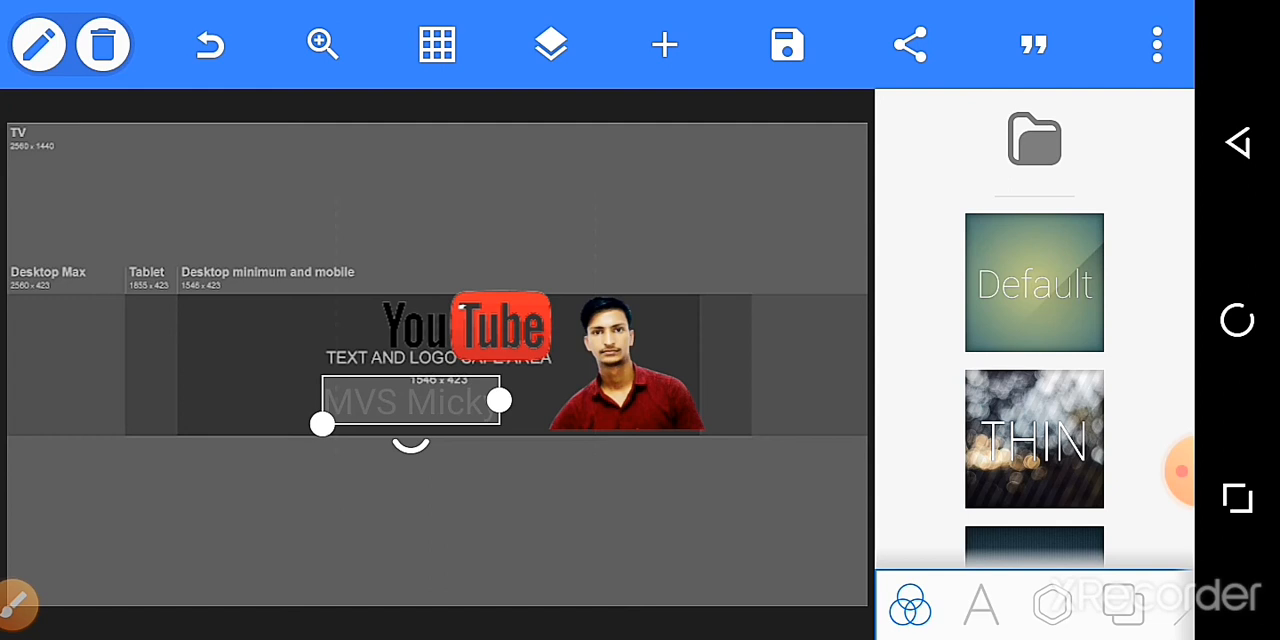
Color the MVS Micky text red and enlarge it with the size slider.
left_click(980, 602)
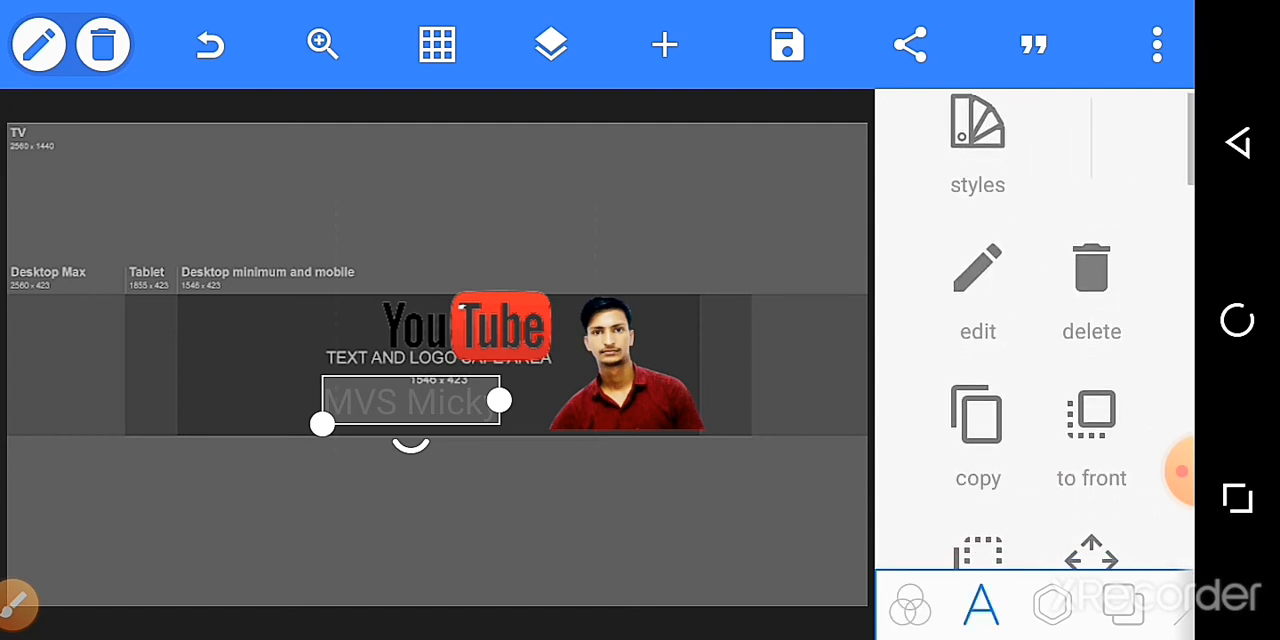
scroll("down", 3)
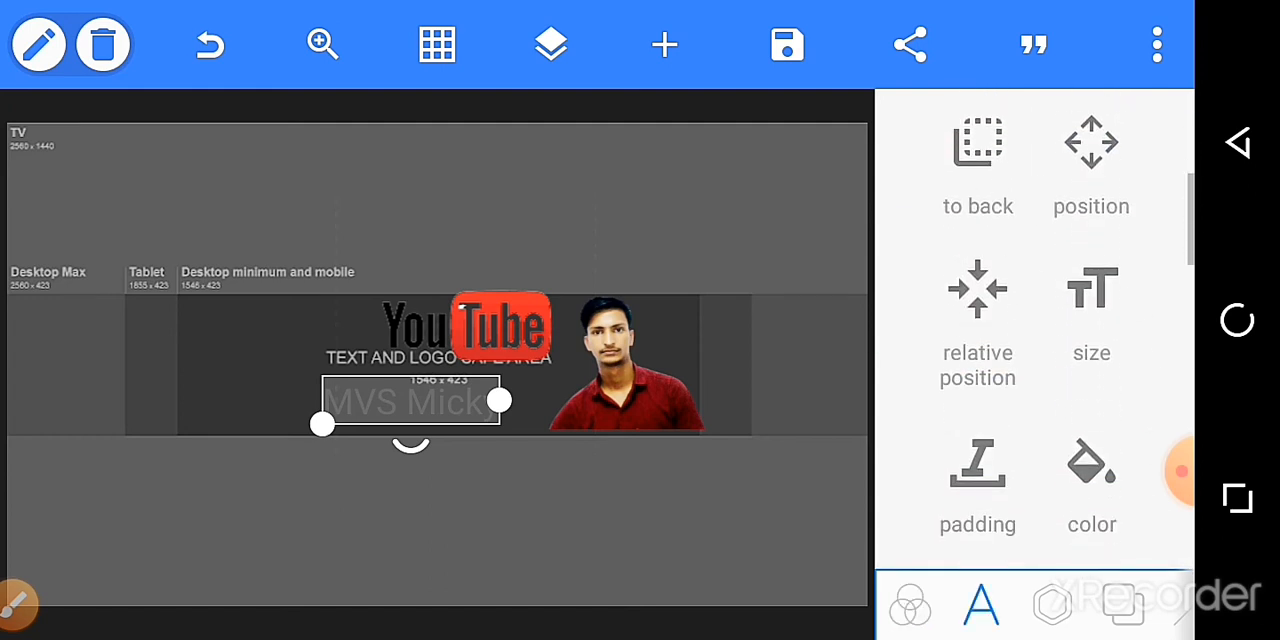
left_click(1091, 480)
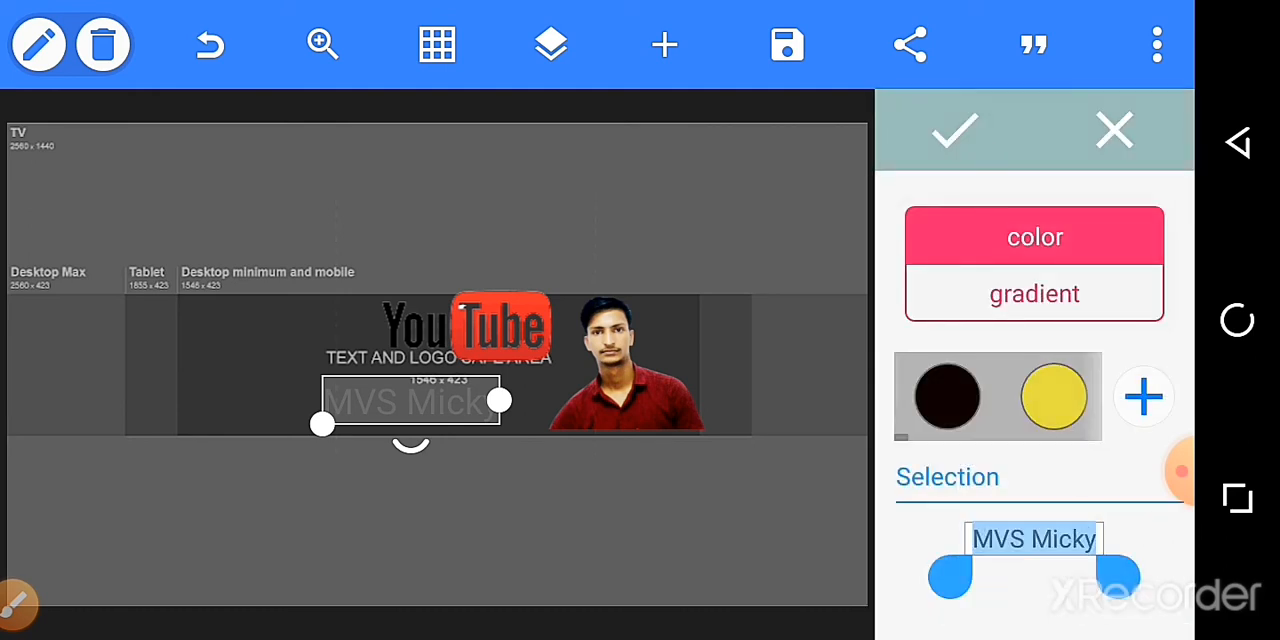
left_click(1000, 396)
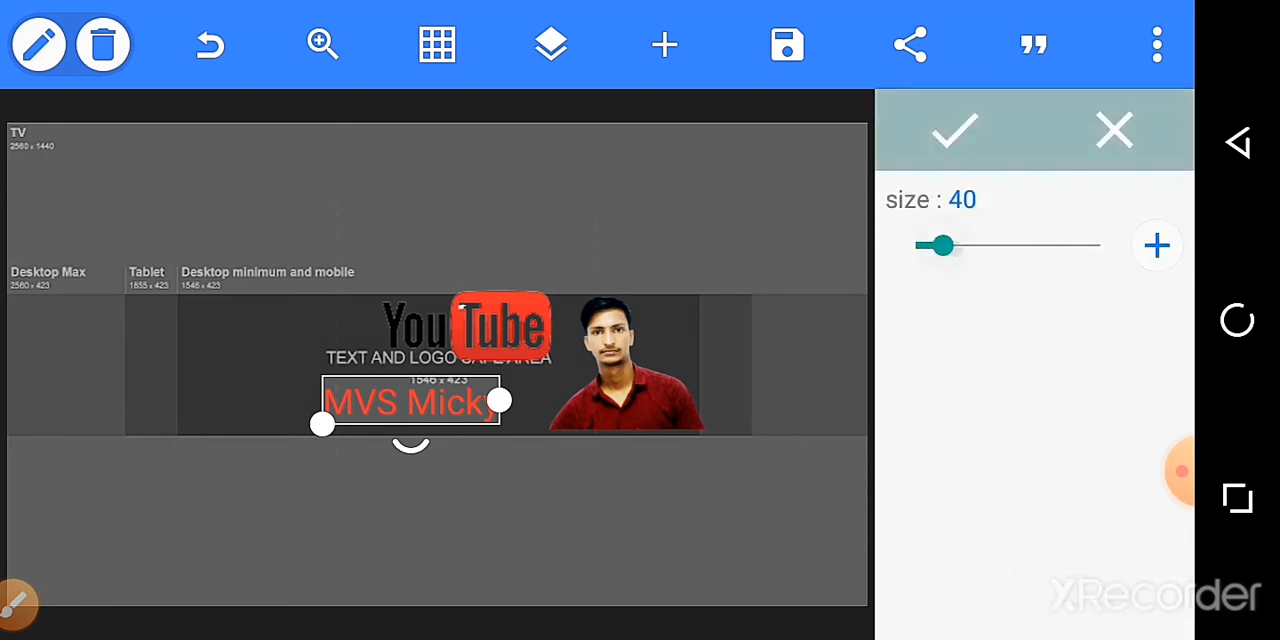
left_click_drag(935, 245, 960, 245)
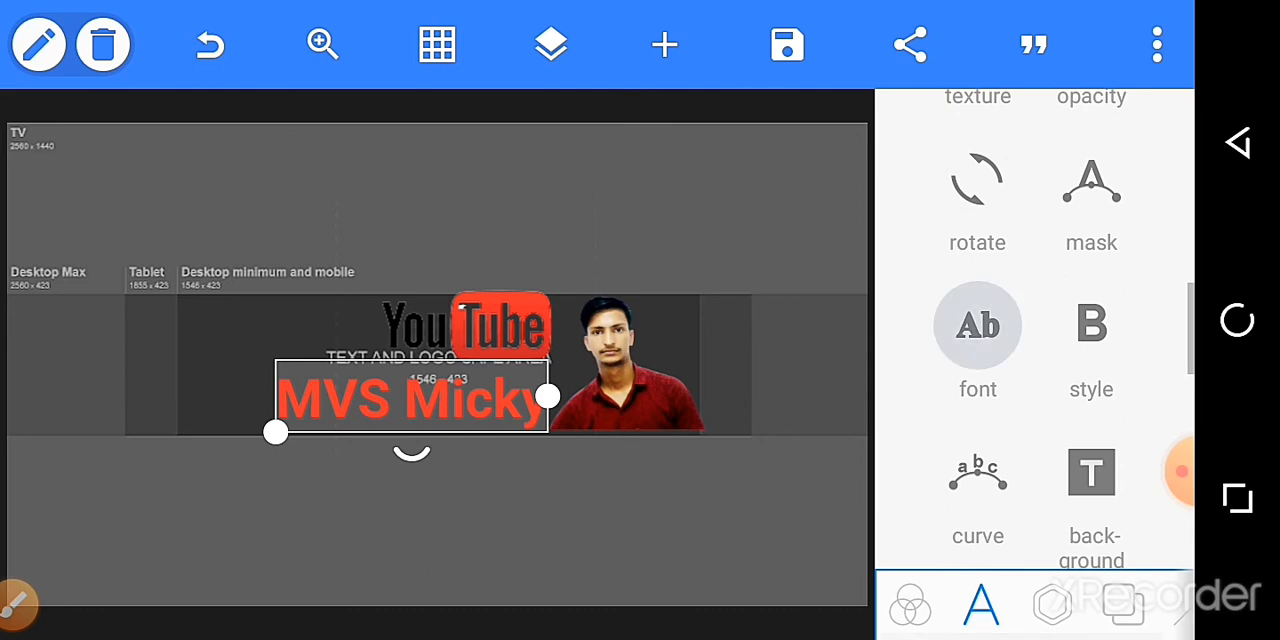
Switch MVS Micky to a bold display font and add a yellow outline stroke.
left_click(977, 325)
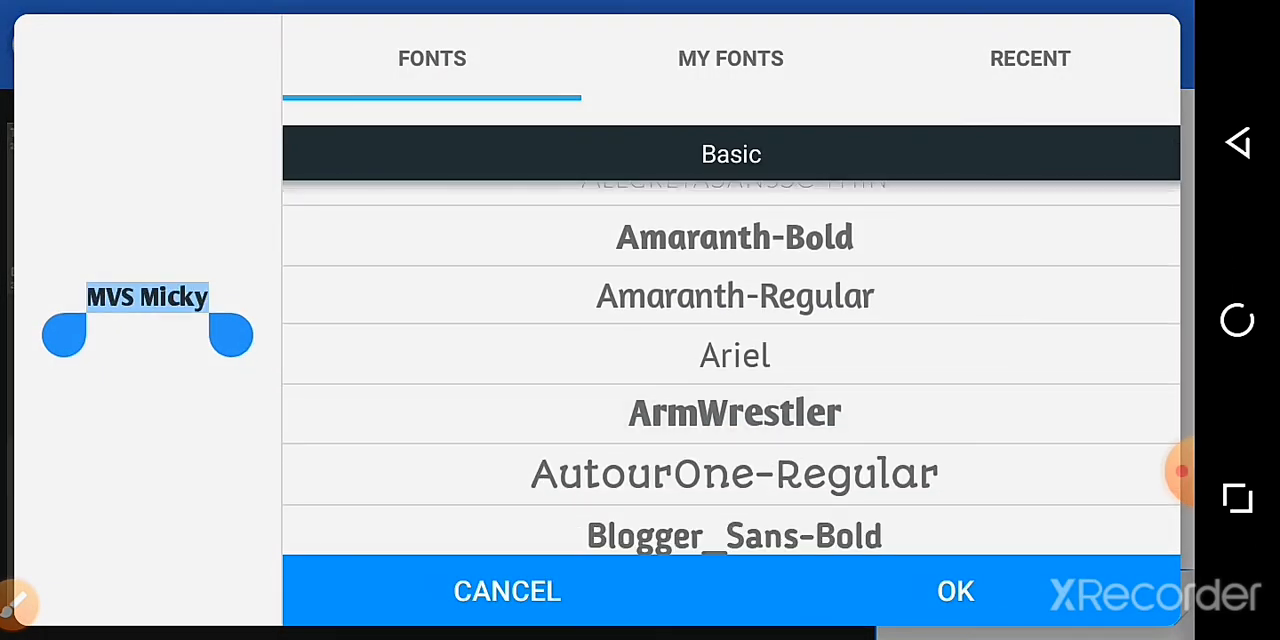
left_click(954, 591)
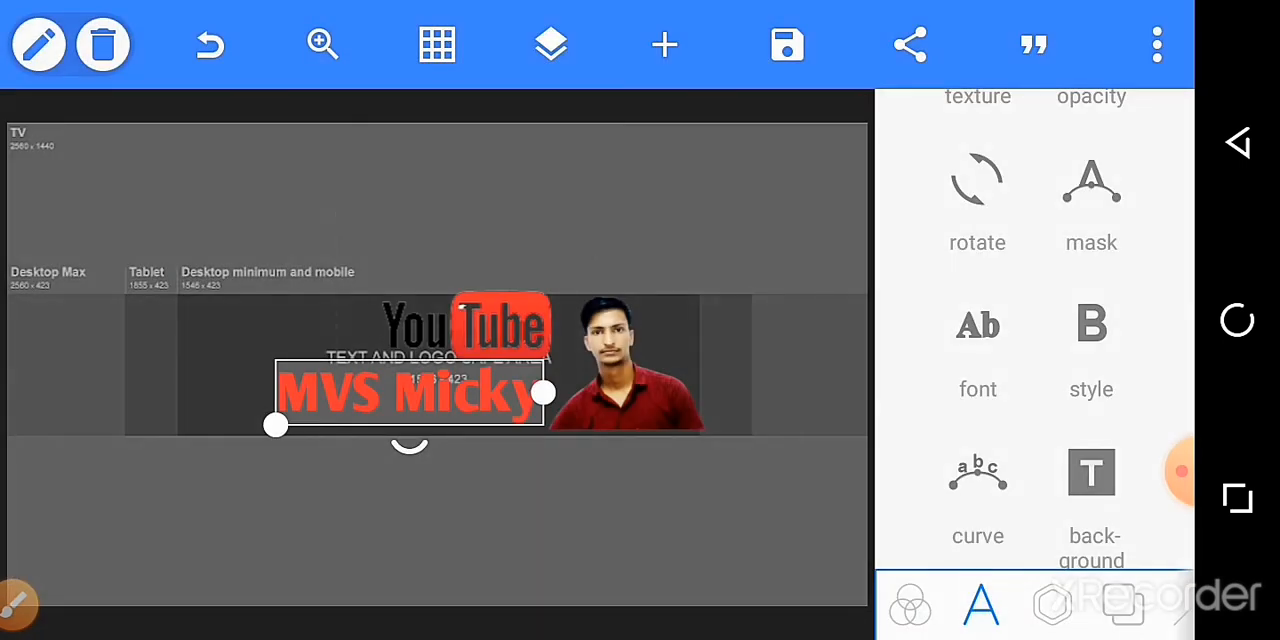
scroll("down", 3)
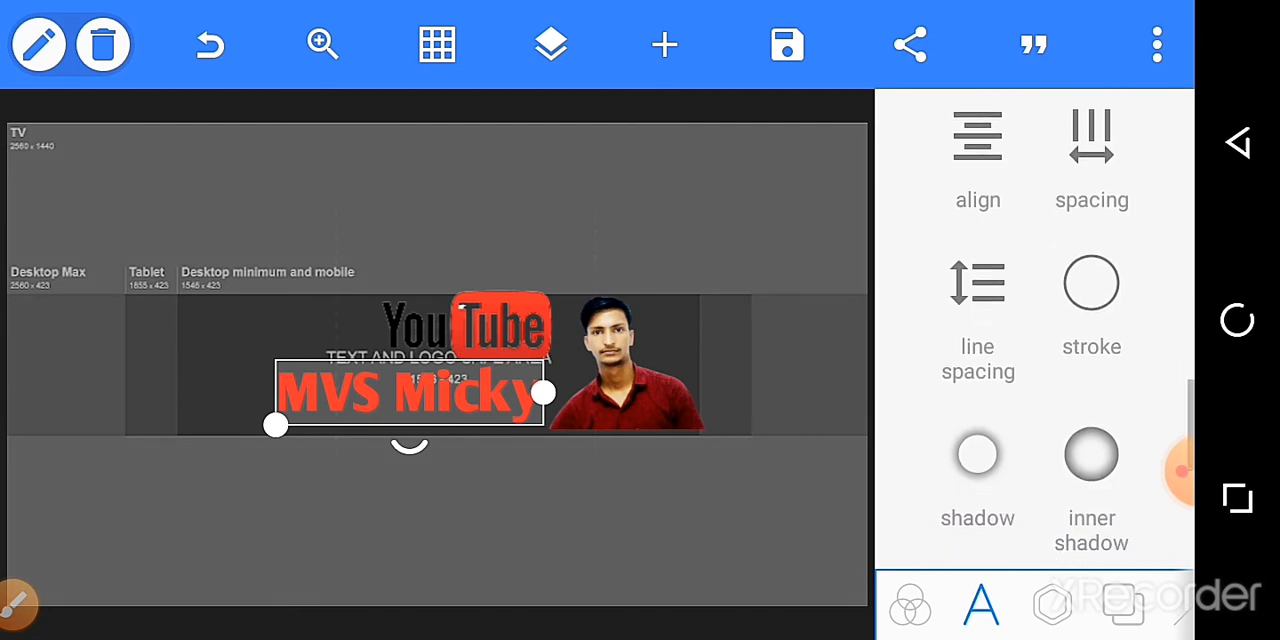
left_click(1091, 283)
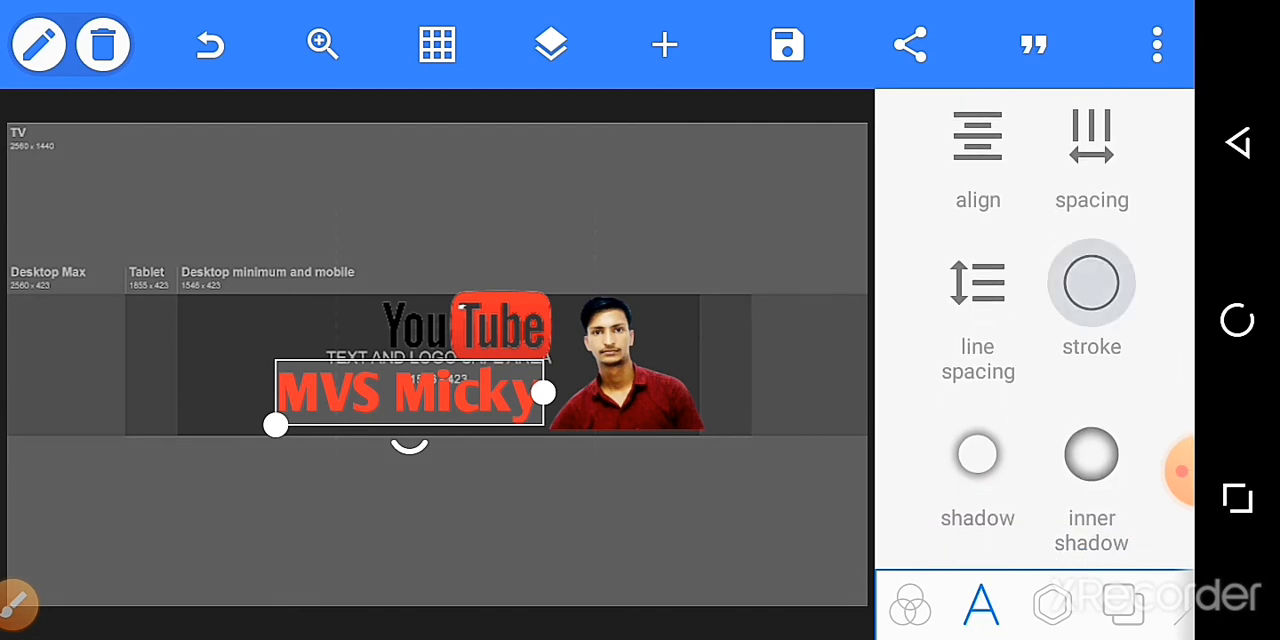
left_click(1091, 281)
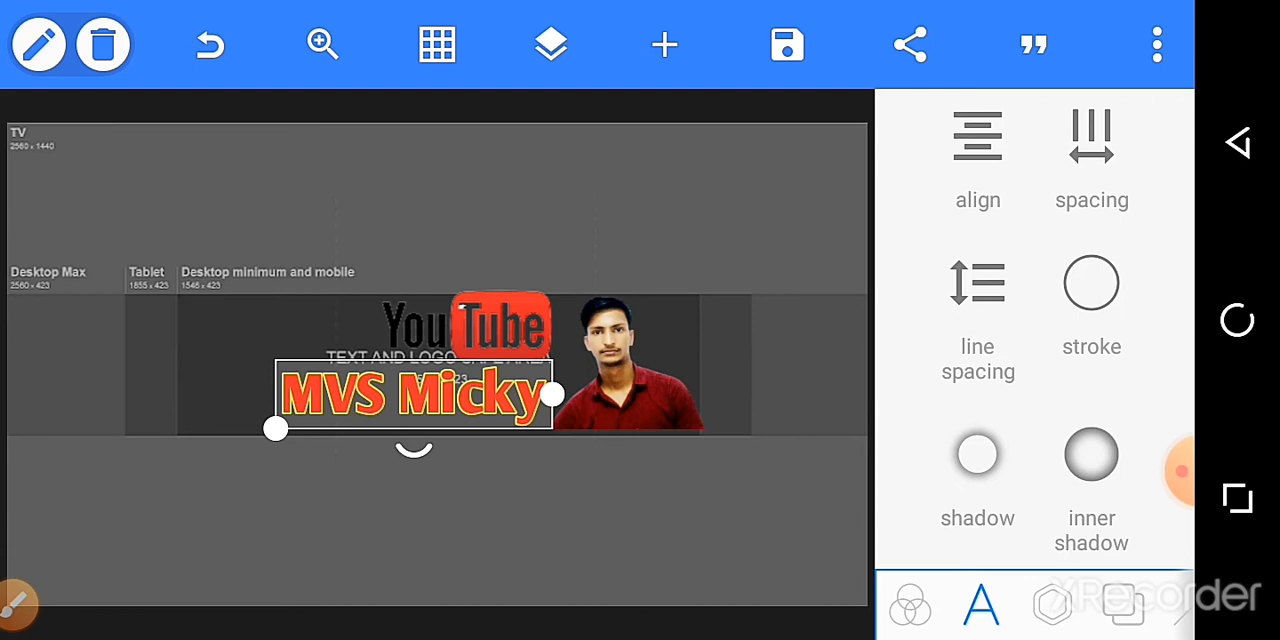
Import the circular Mickey logo image from the phone Gallery onto the canvas.
left_click(663, 44)
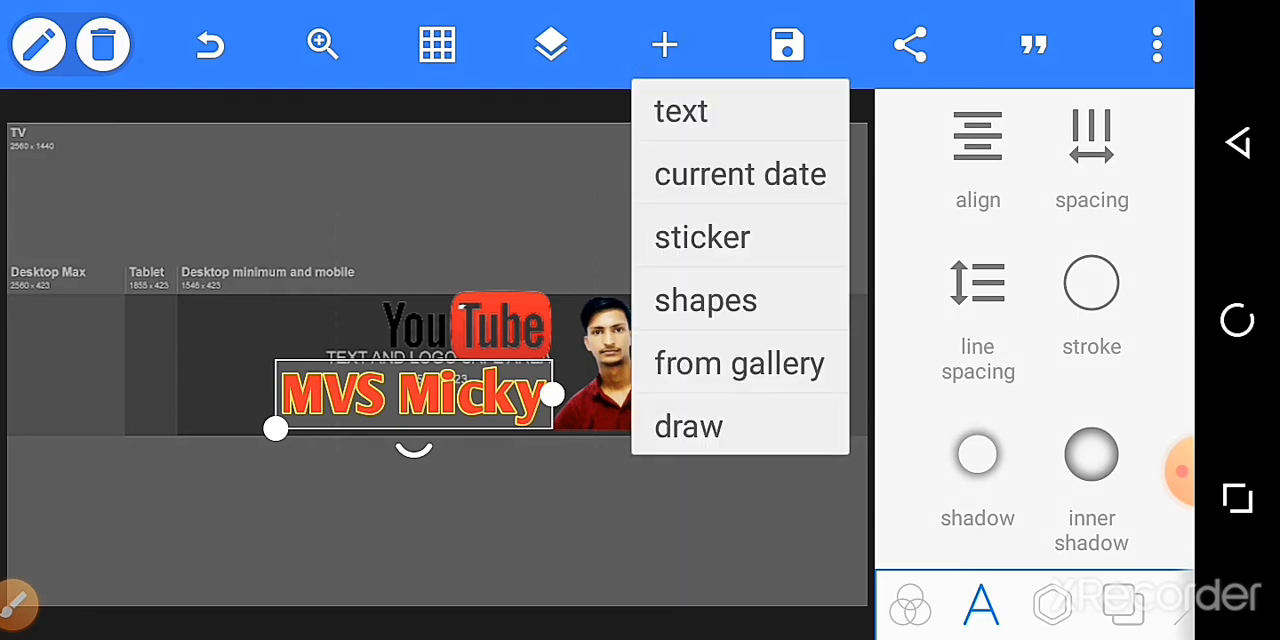
left_click(681, 110)
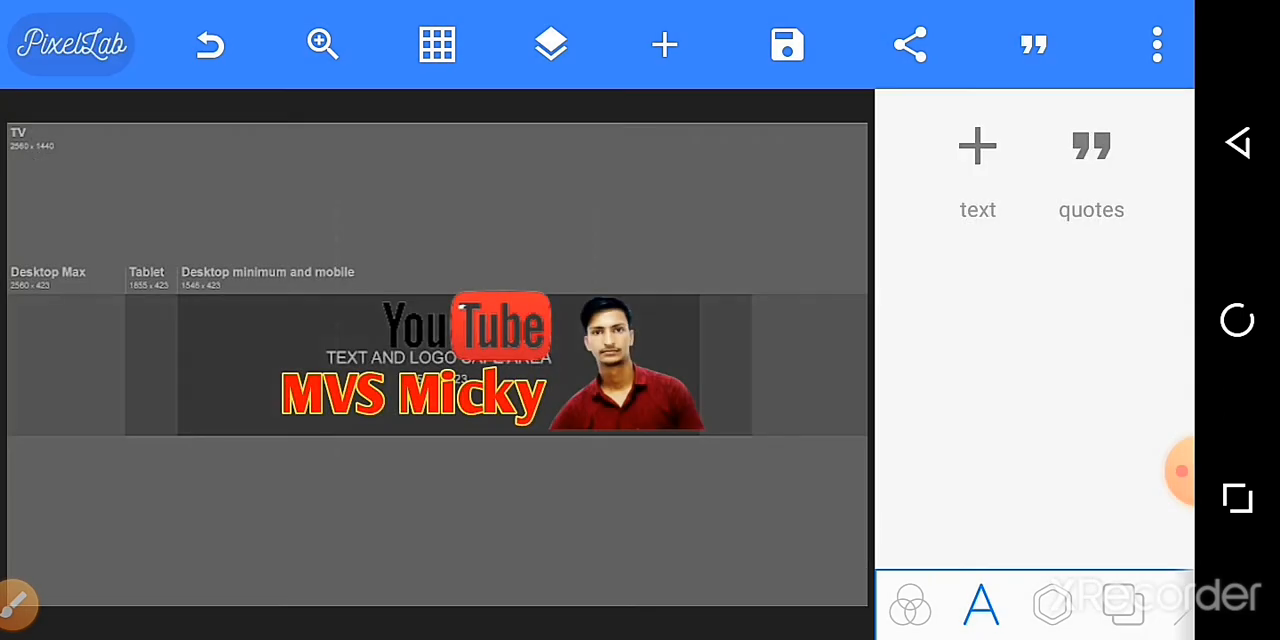
left_click(664, 44)
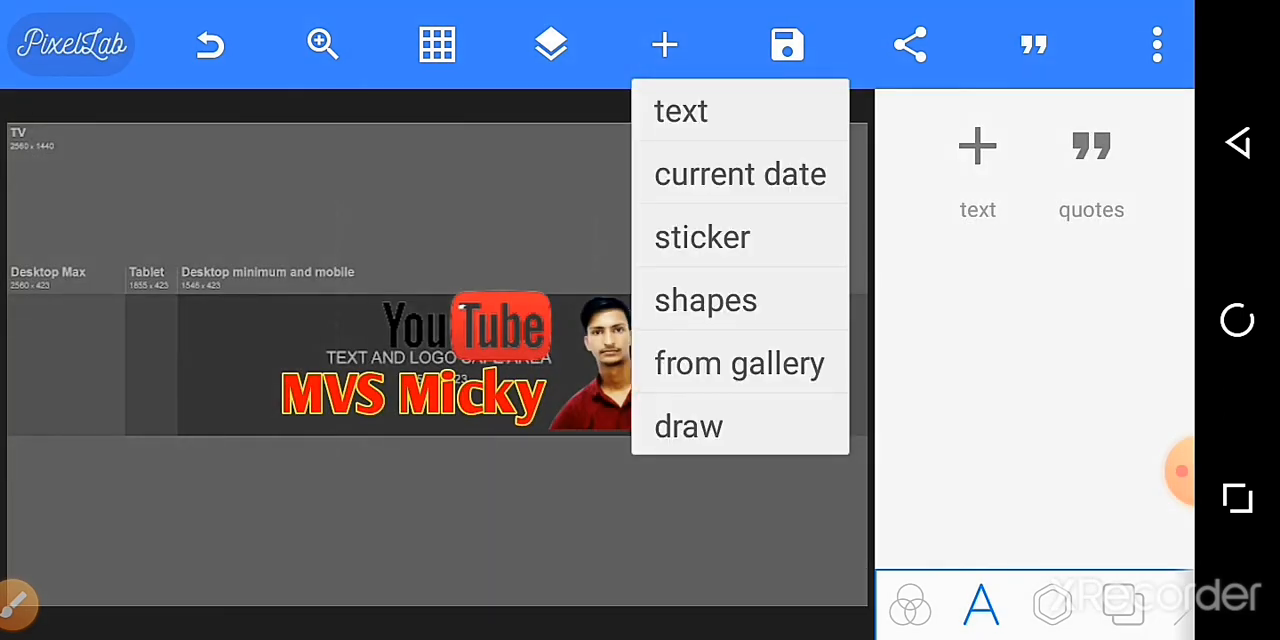
left_click(739, 362)
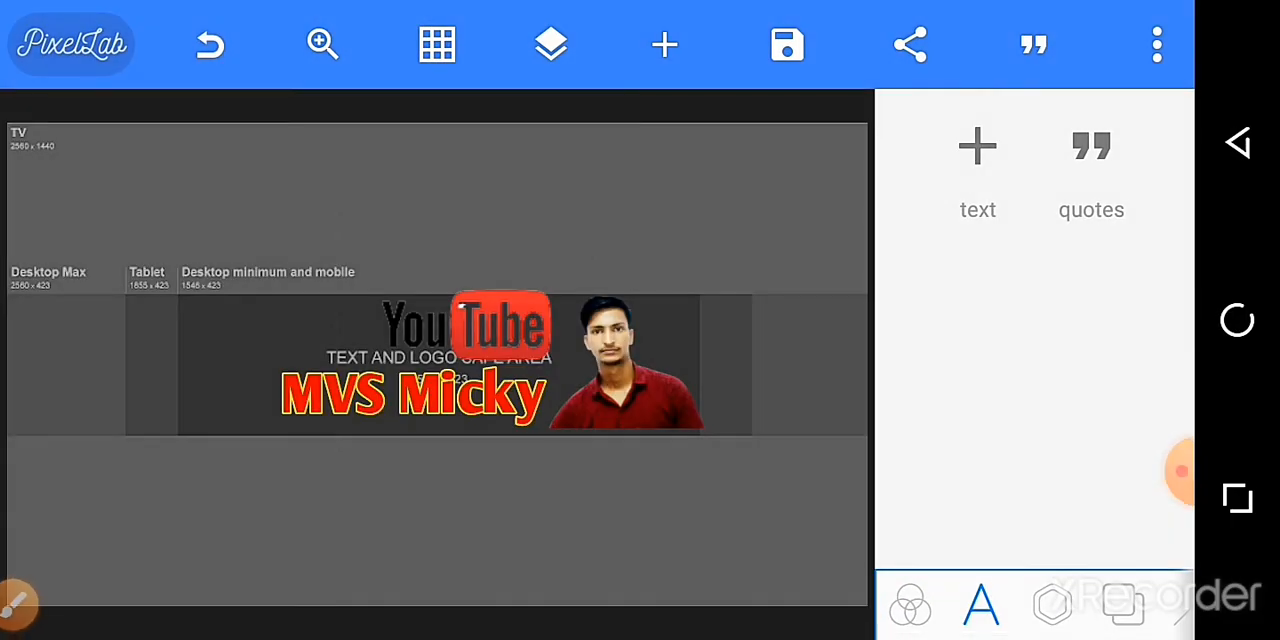
left_click(664, 44)
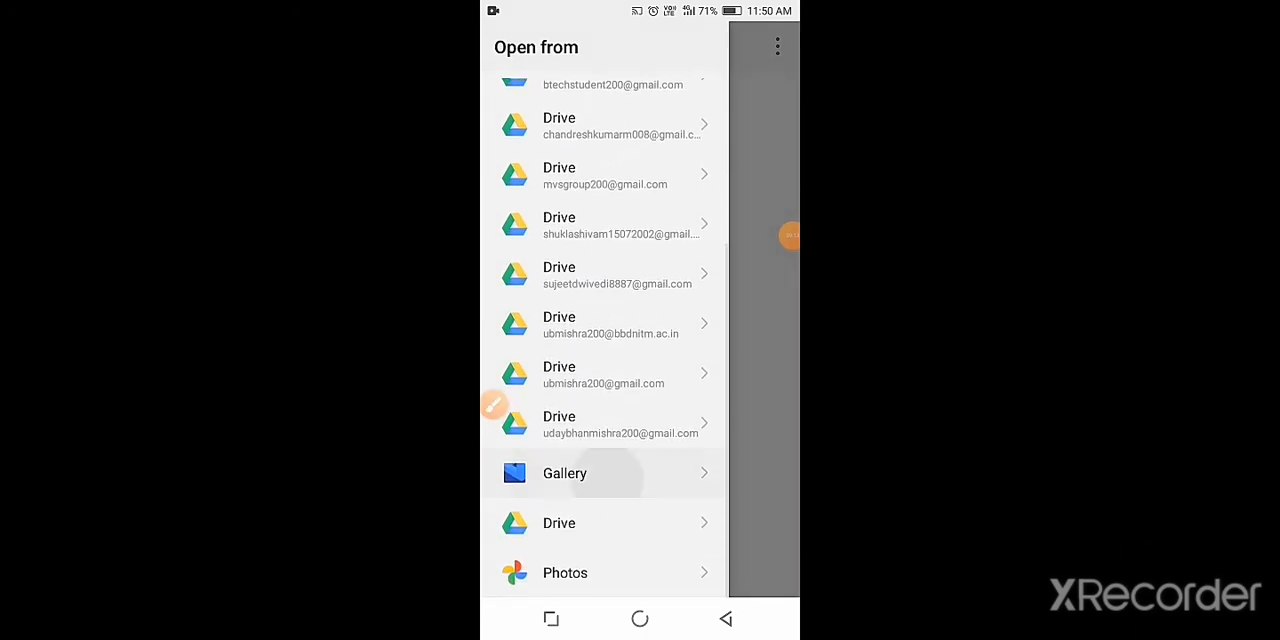
left_click(565, 473)
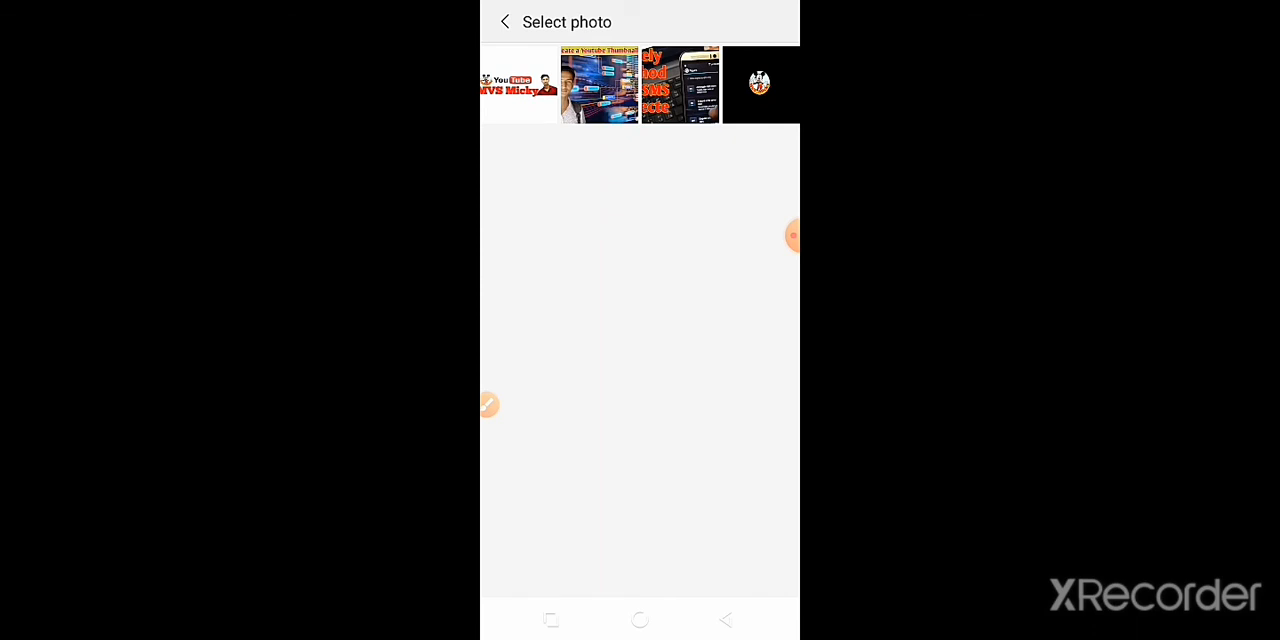
left_click(516, 84)
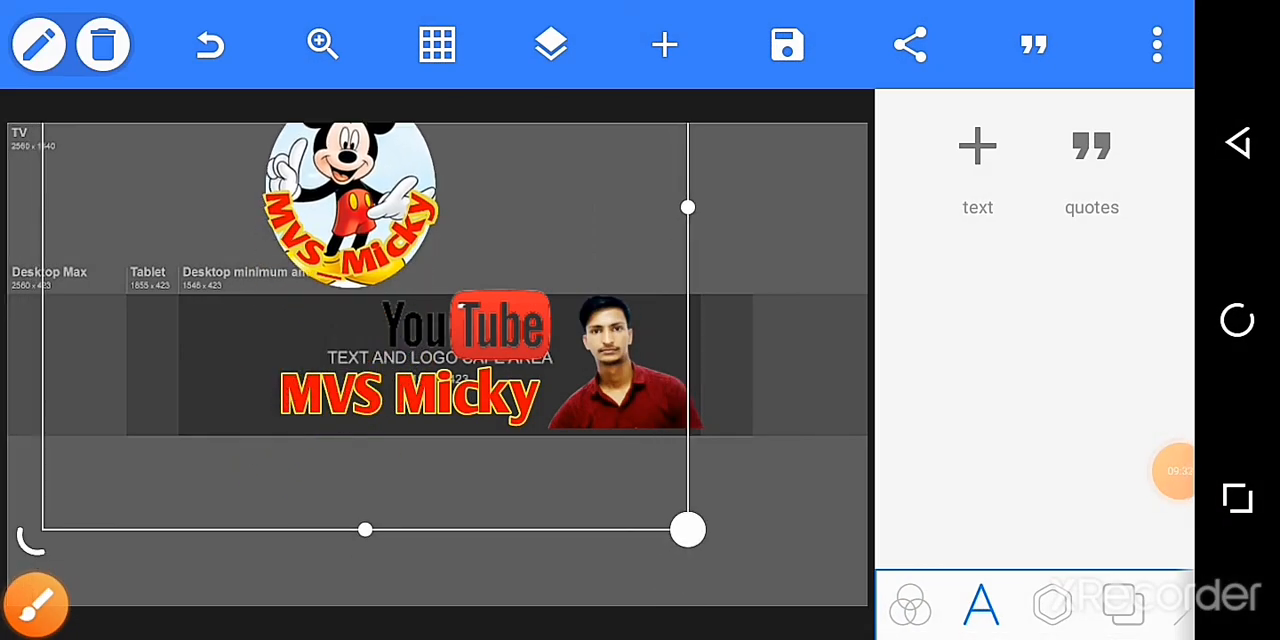
Shrink the Mickey logo and place it left of the YouTube logo.
left_click_drag(687, 530, 493, 540)
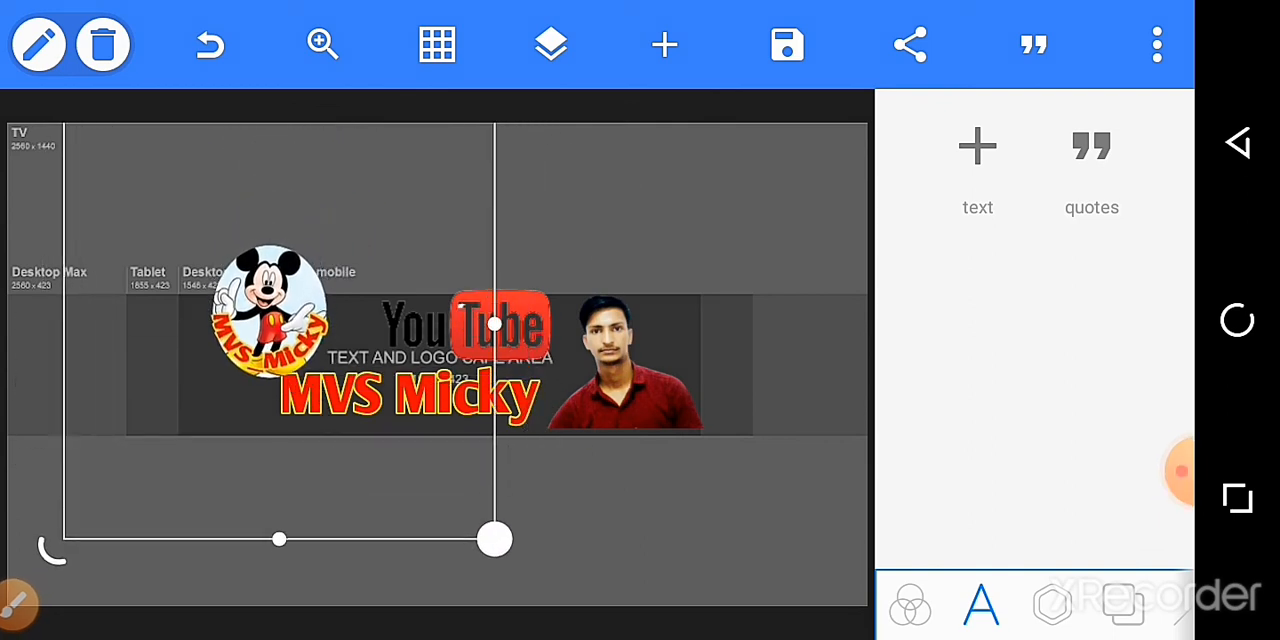
left_click_drag(495, 539, 443, 533)
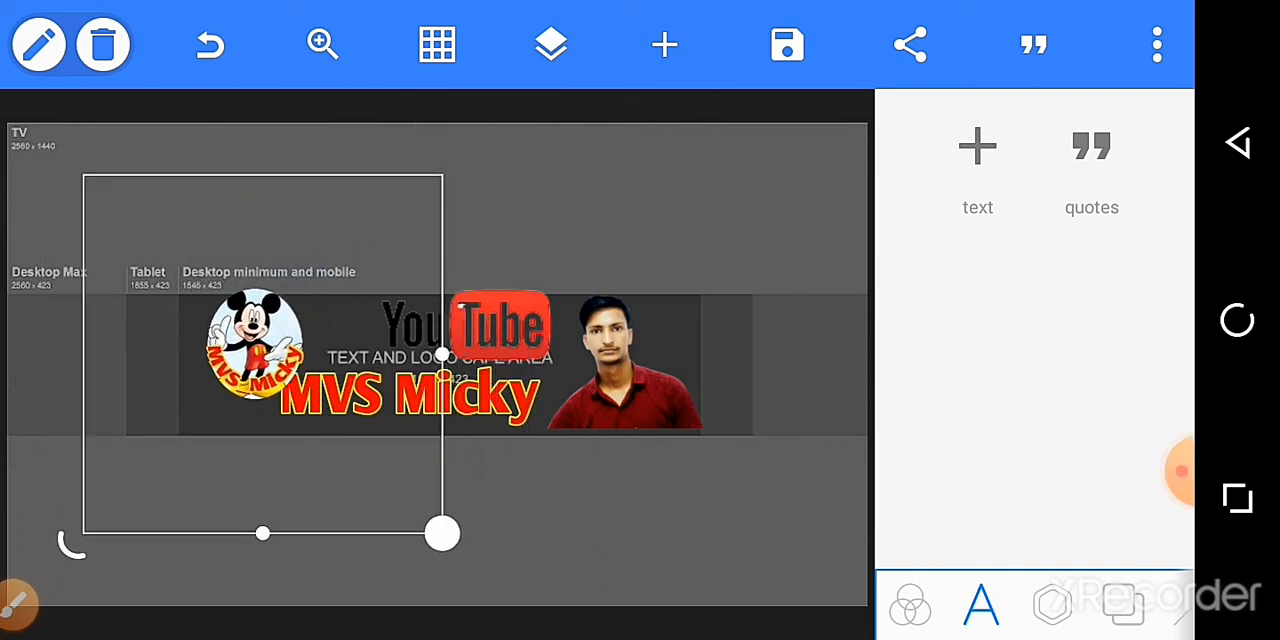
left_click_drag(443, 533, 383, 491)
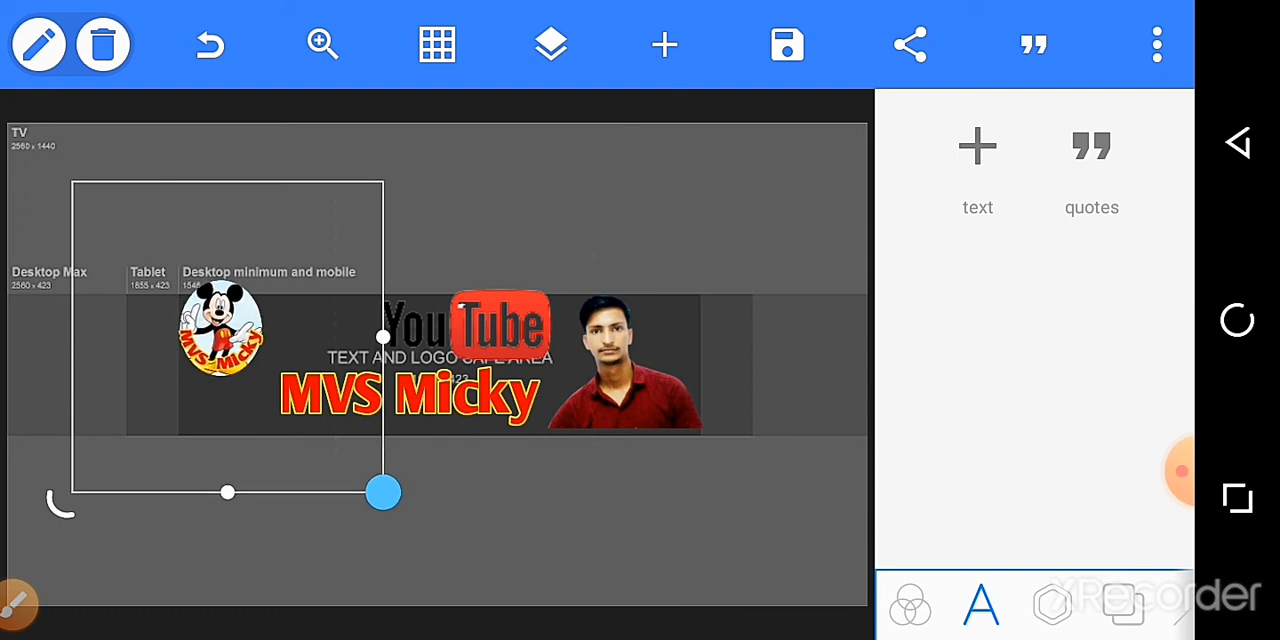
left_click_drag(383, 492, 412, 516)
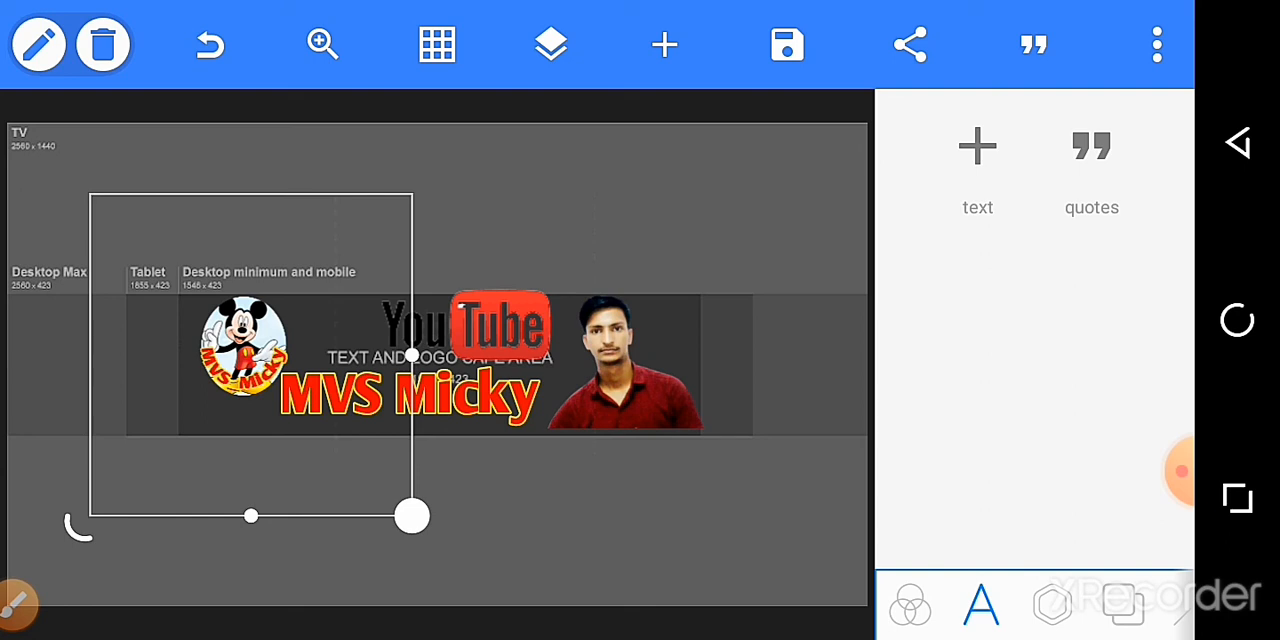
left_click_drag(412, 516, 491, 497)
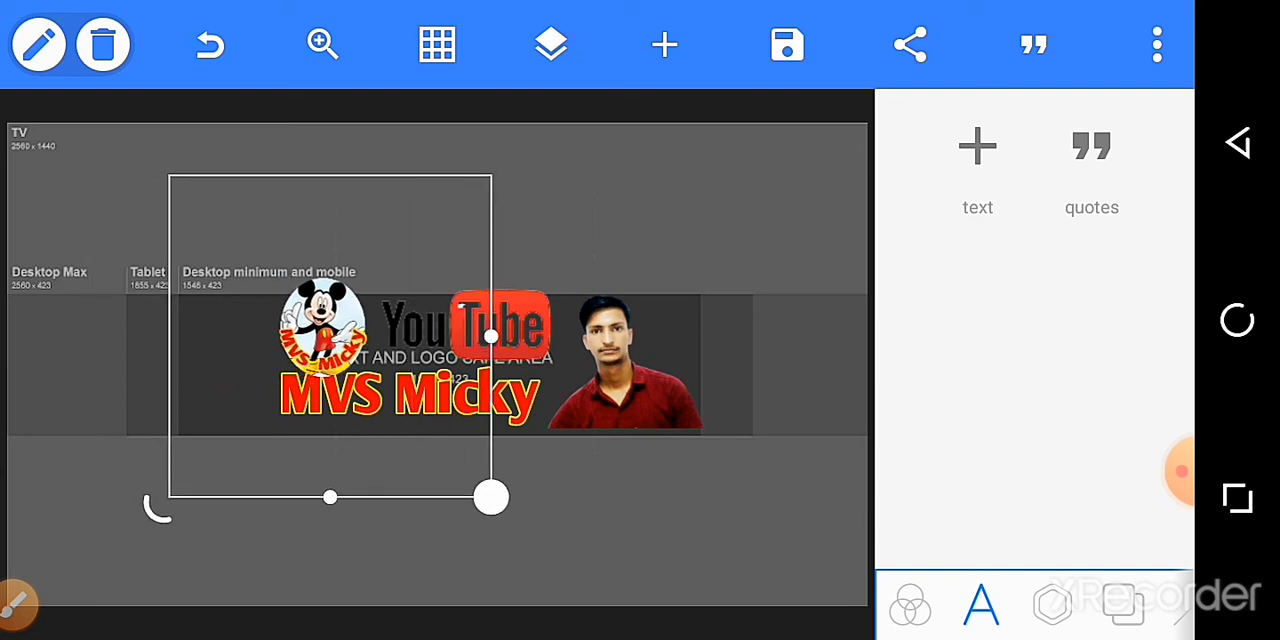
left_click_drag(490, 497, 462, 467)
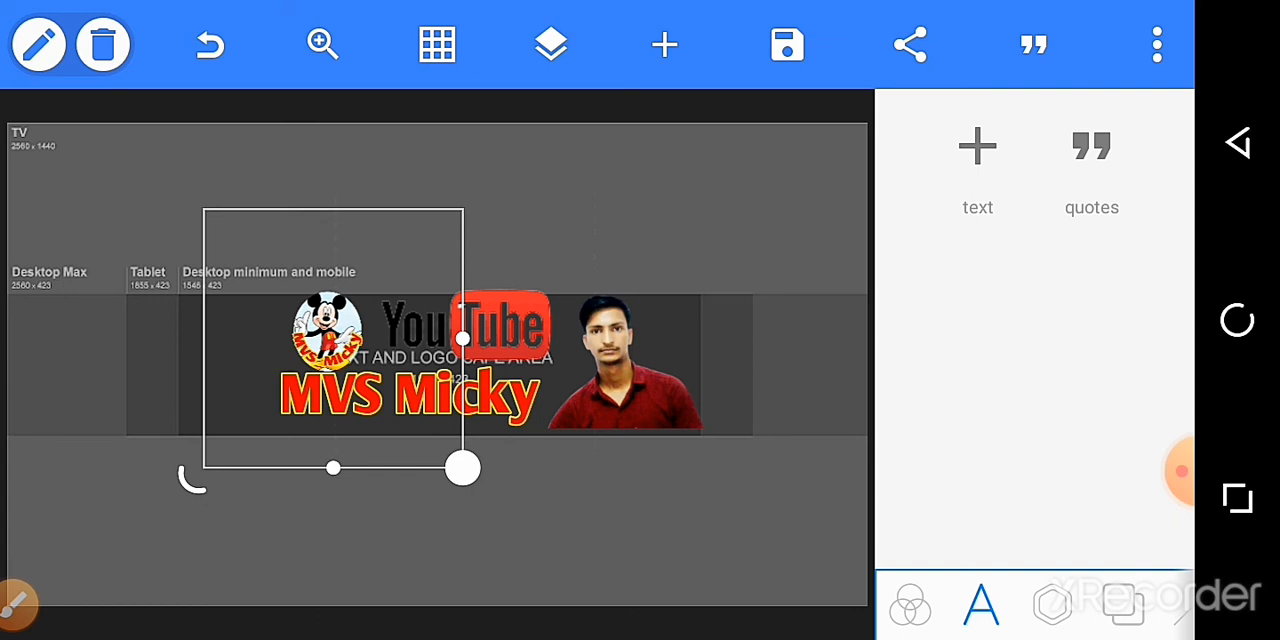
left_click(550, 44)
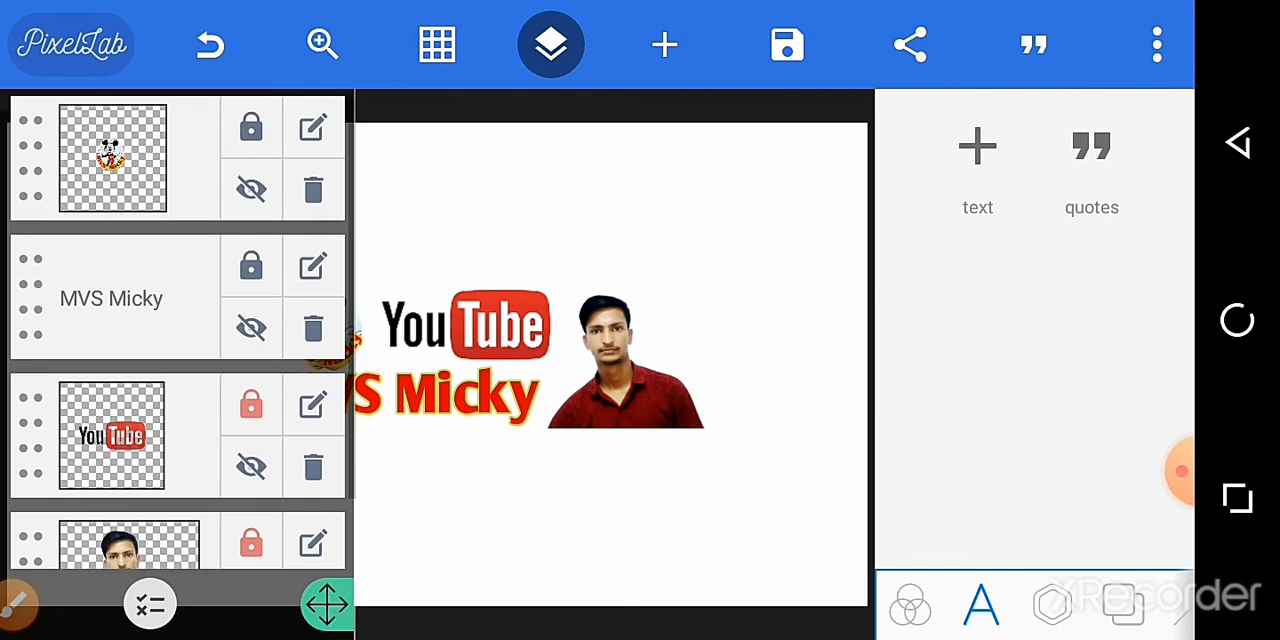
Lock the logo and text layers and recheck the locks in the layers list.
left_click(251, 127)
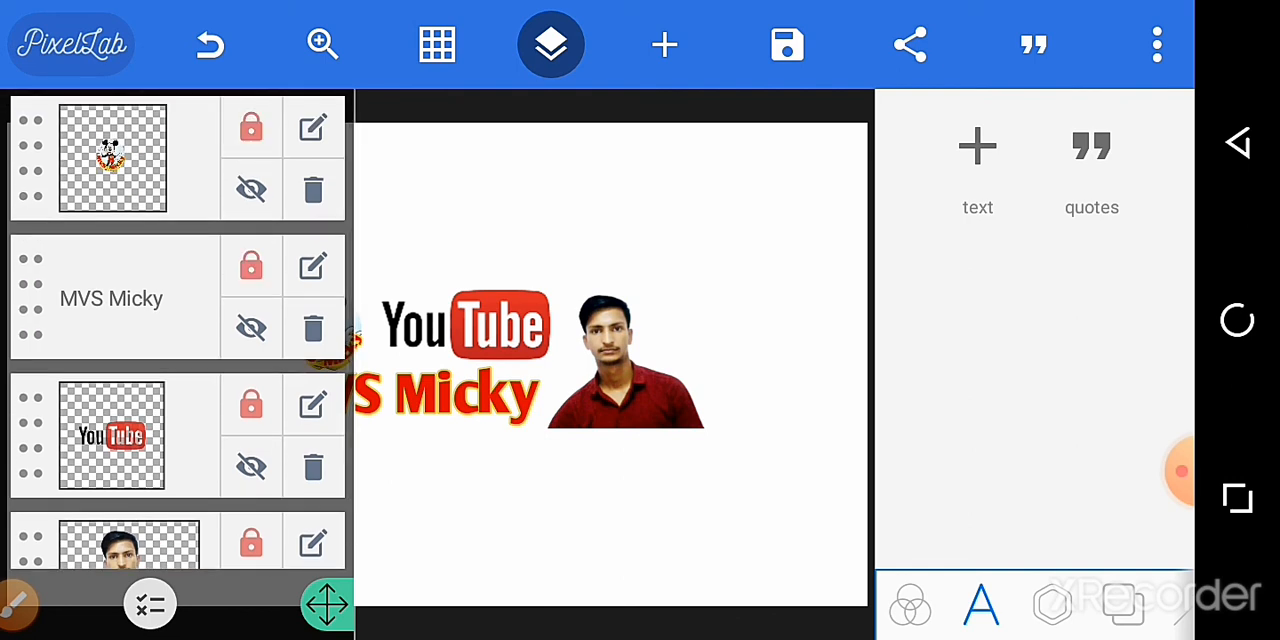
left_click(550, 45)
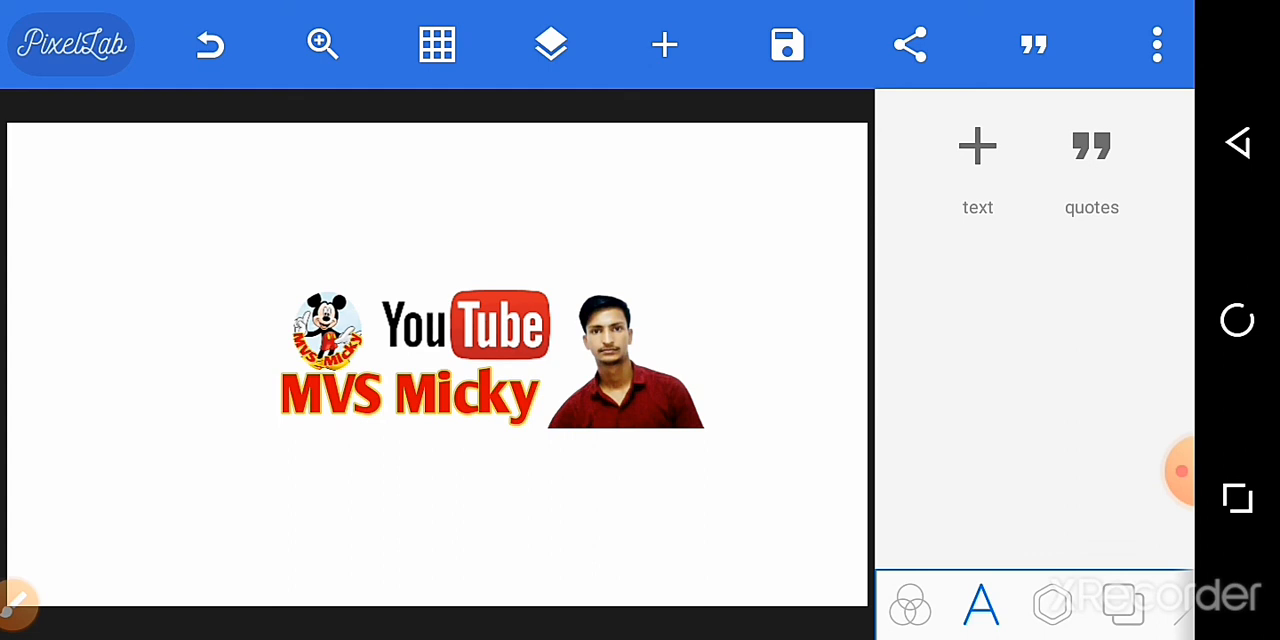
left_click(550, 44)
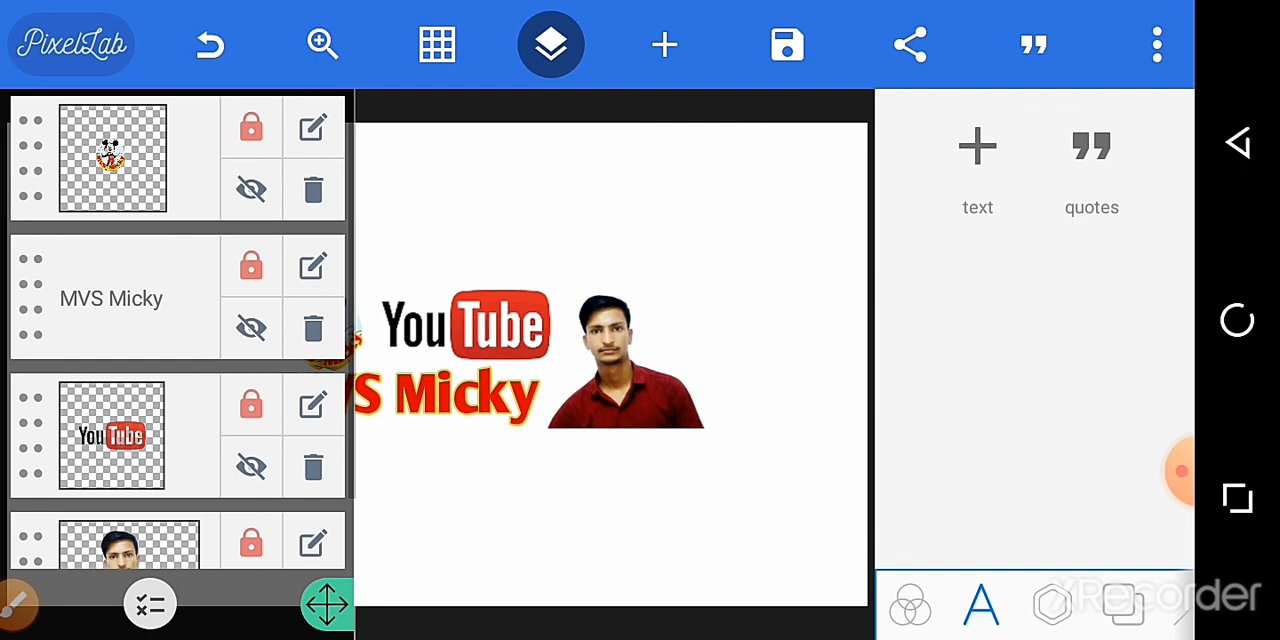
left_click(550, 44)
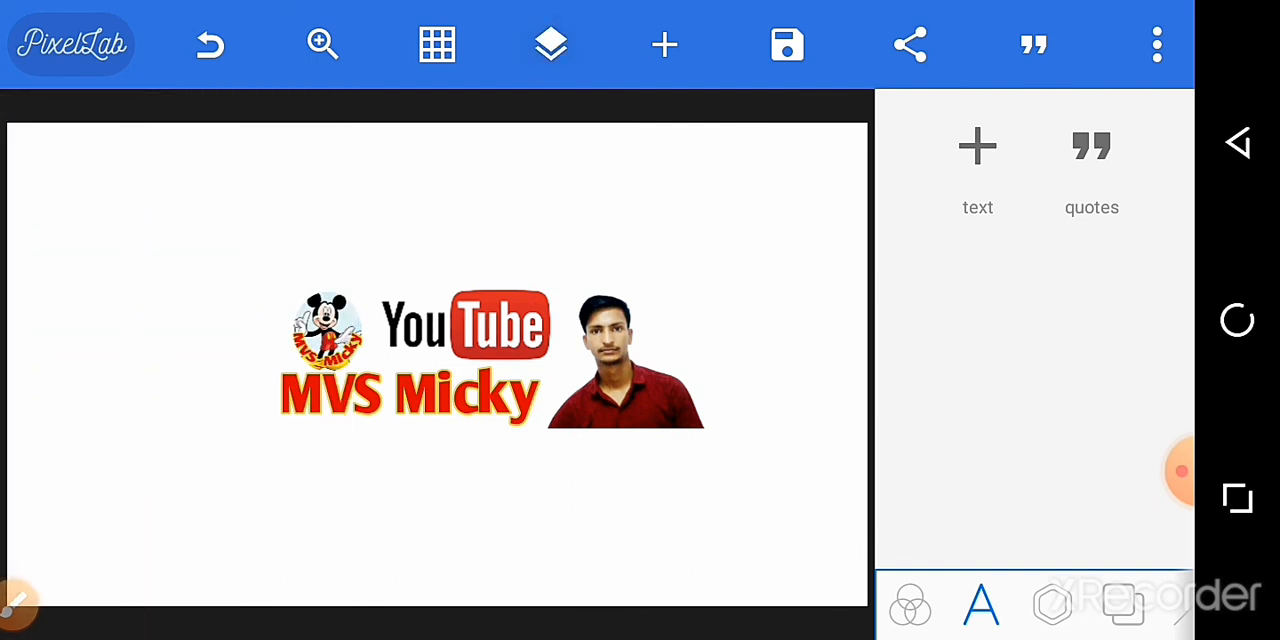
left_click(787, 44)
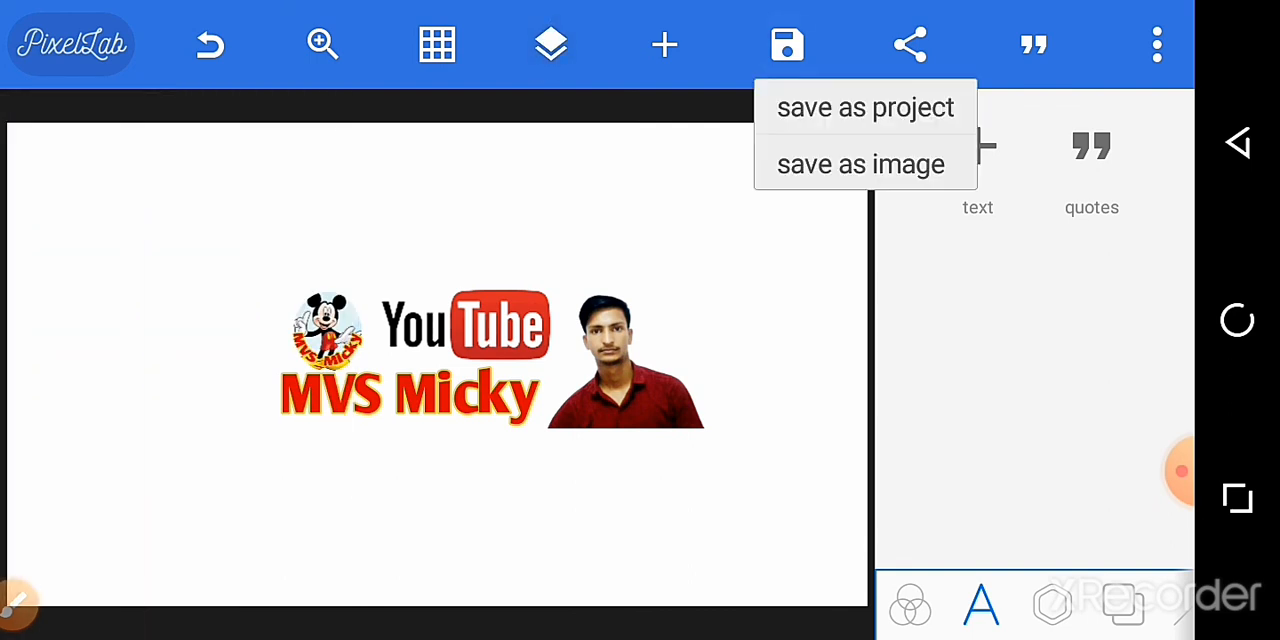
Save the banner to the gallery as a 2560×1440 JPG and clear recent apps.
left_click(860, 164)
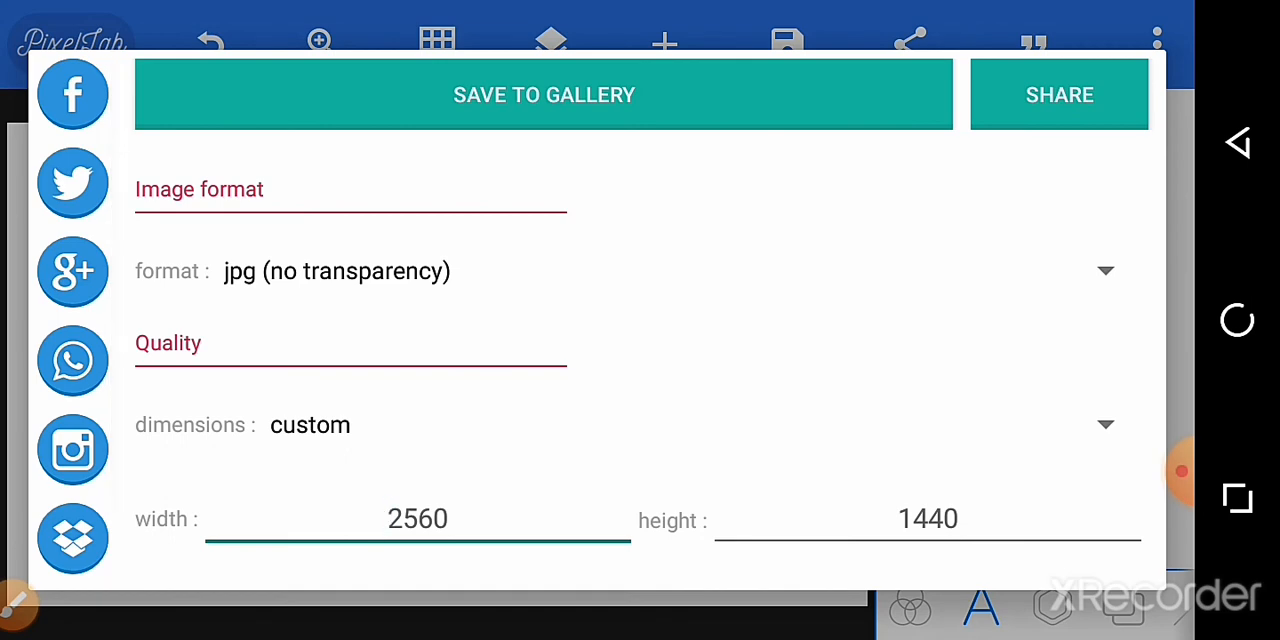
left_click(544, 94)
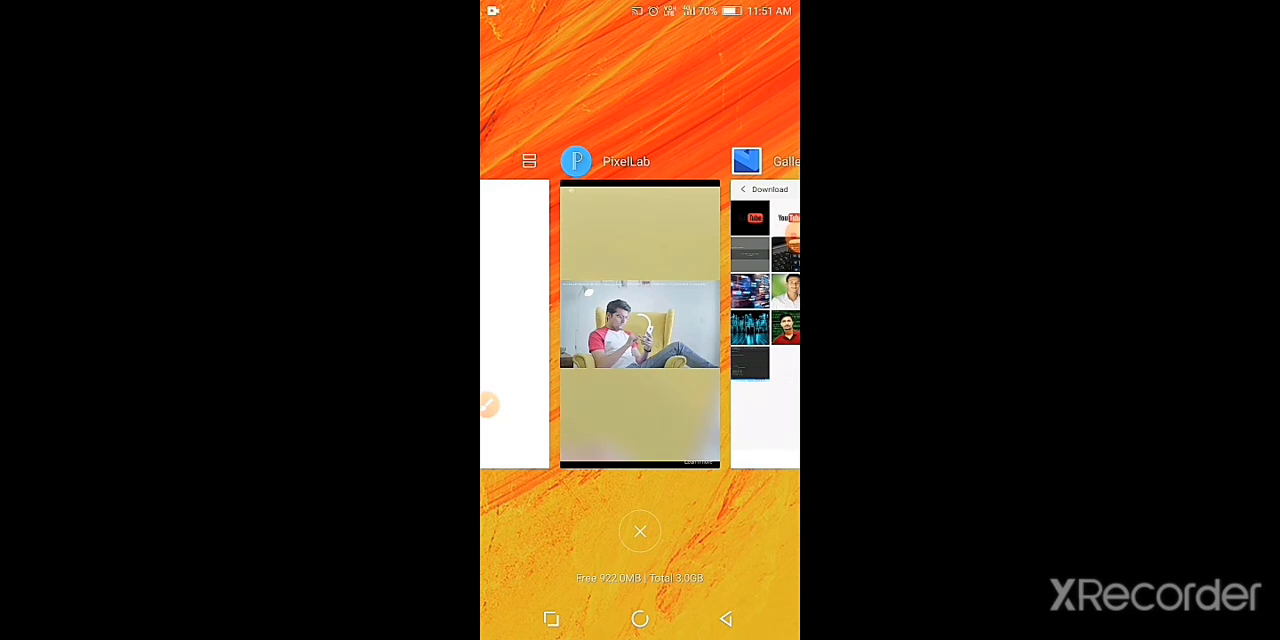
left_click(639, 531)
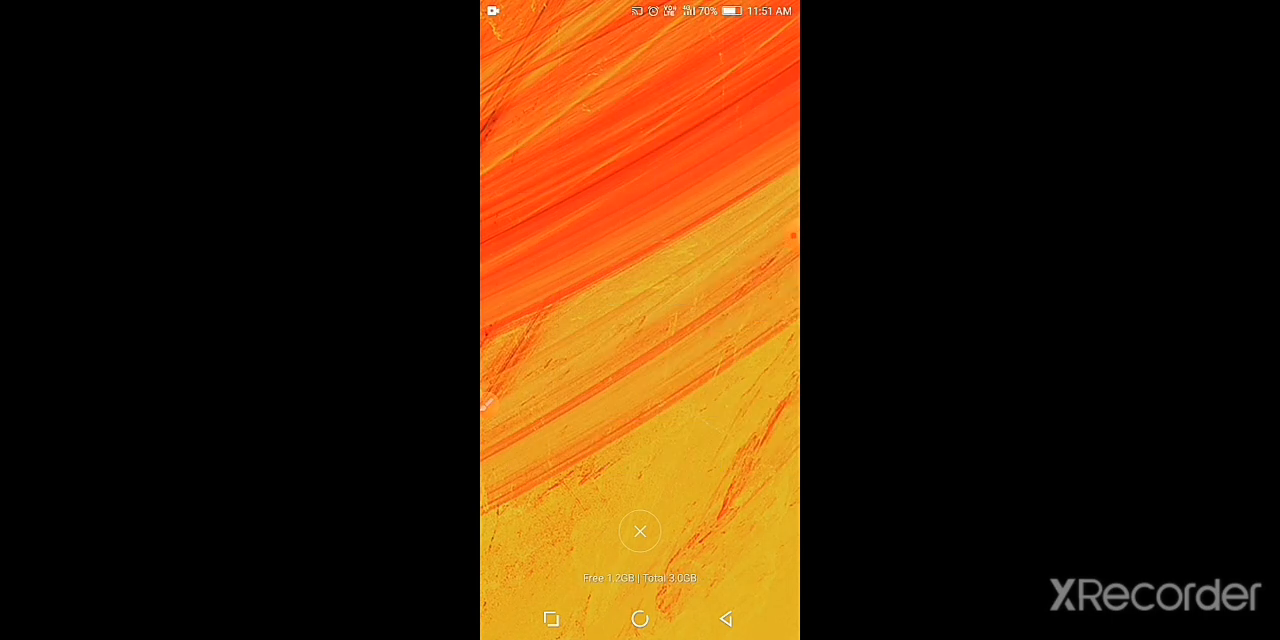